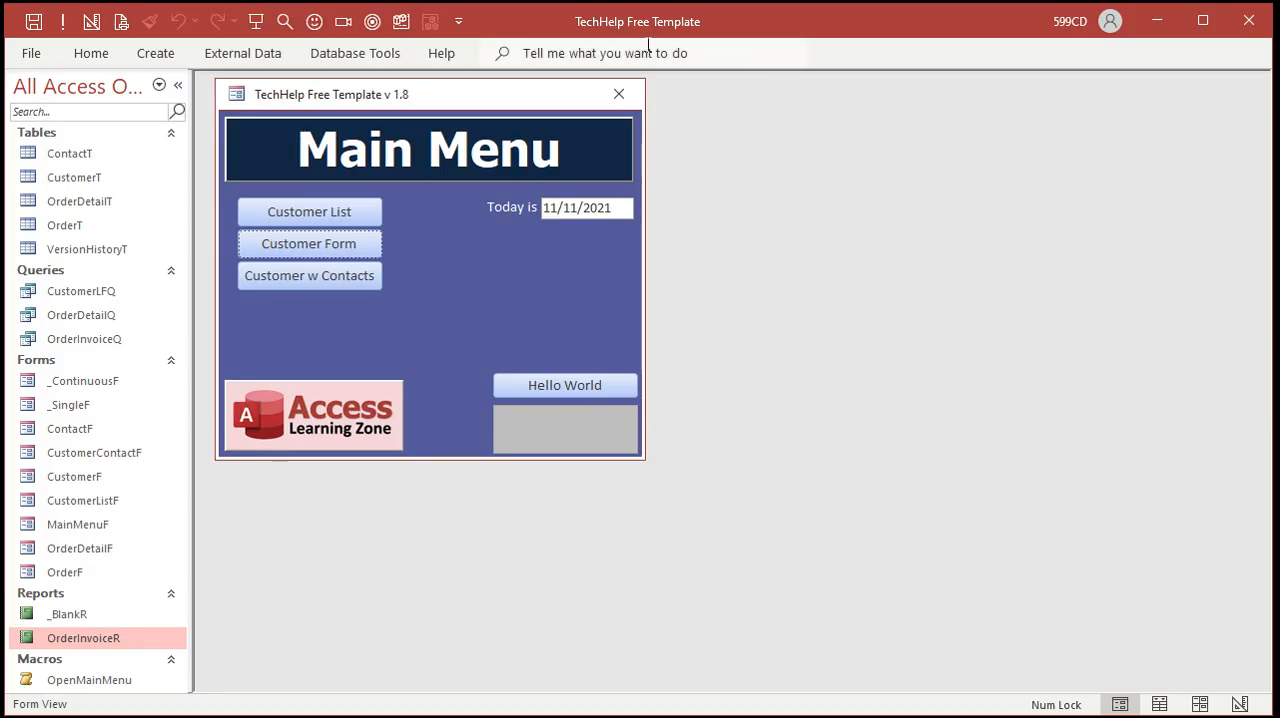
mouse_move(800, 270)
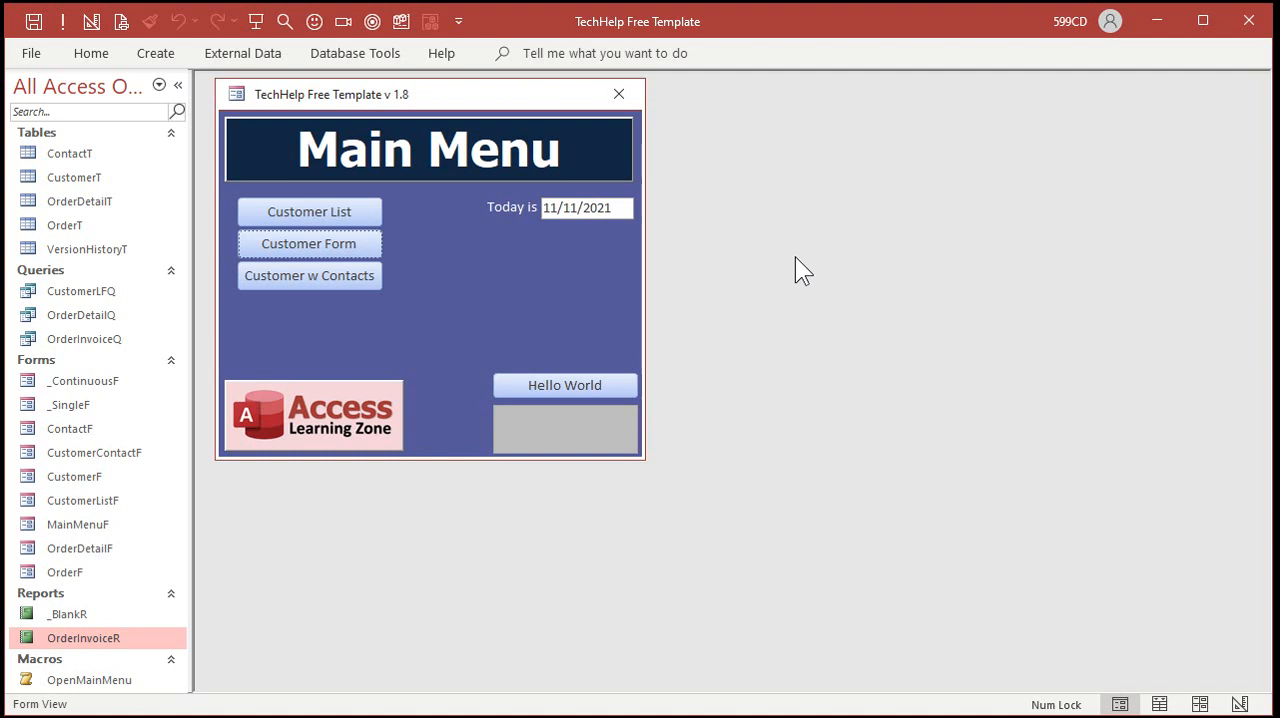
Step: Expand the ribbon and bring up the External Data commands
left_click(91, 53)
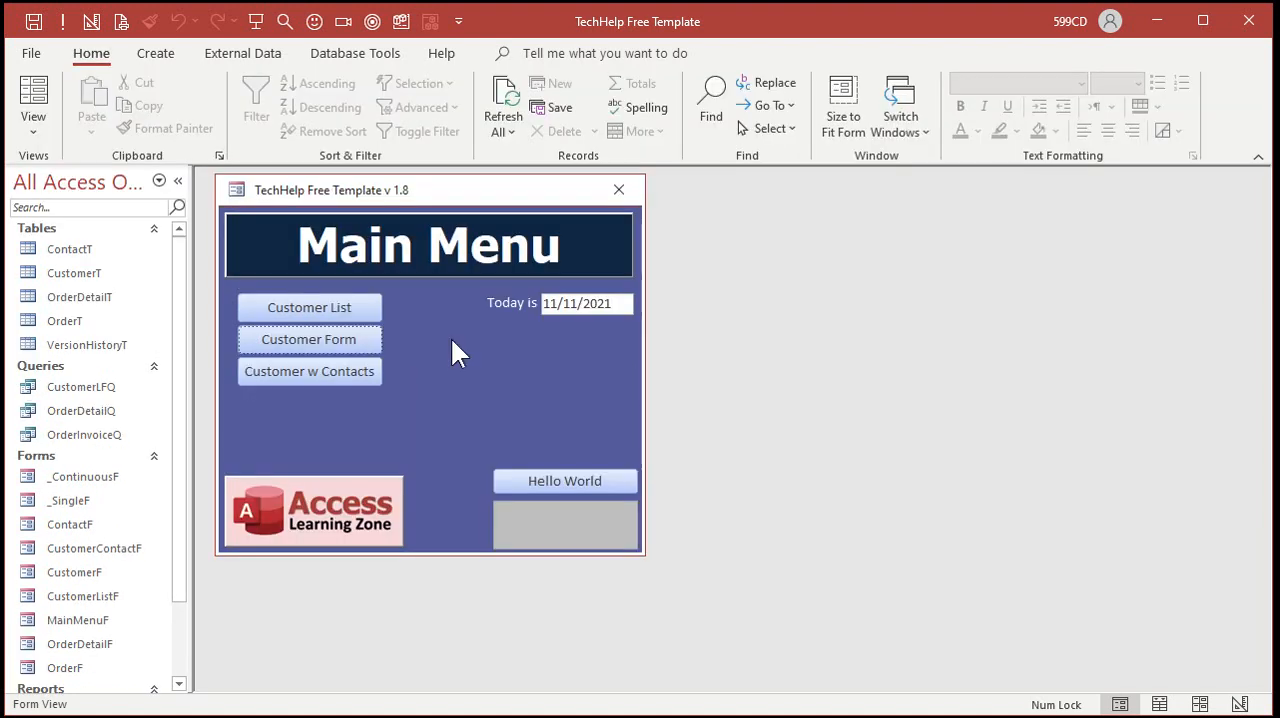
left_click(242, 53)
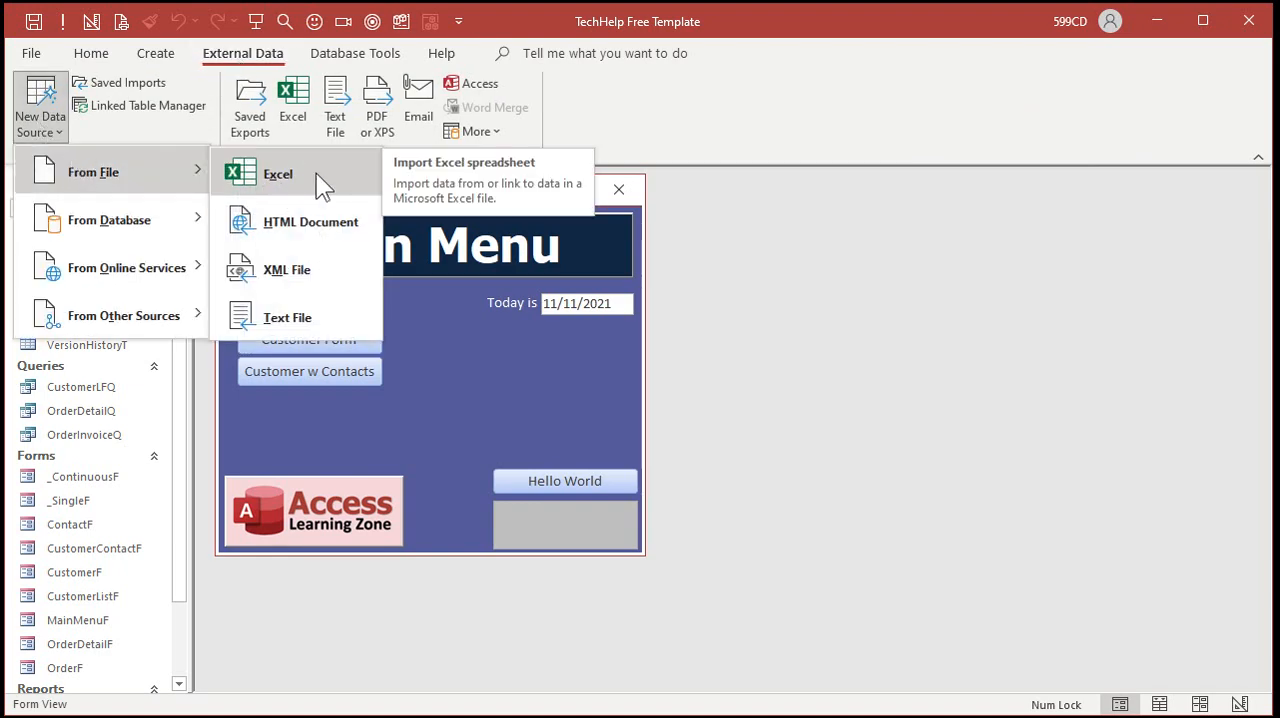
Step: Choose Excel as the source, set it to link rather than import, and pick sample.xlsx
left_click(278, 173)
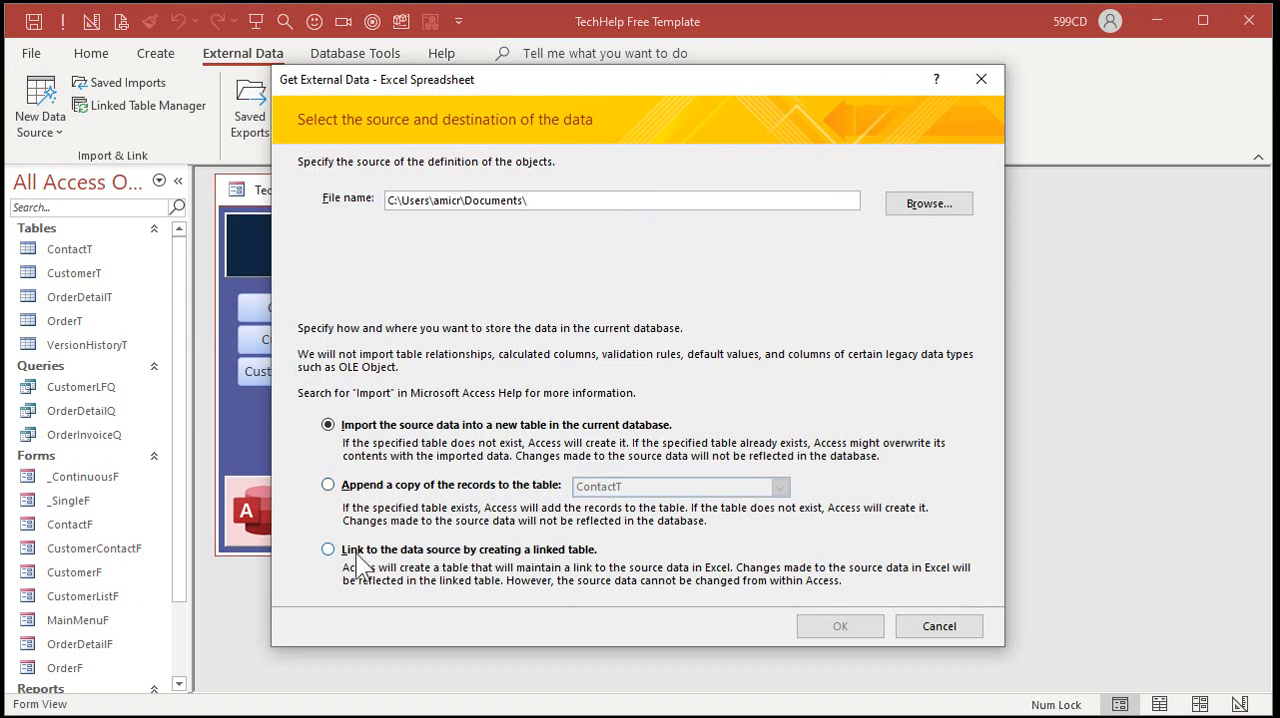
left_click(328, 549)
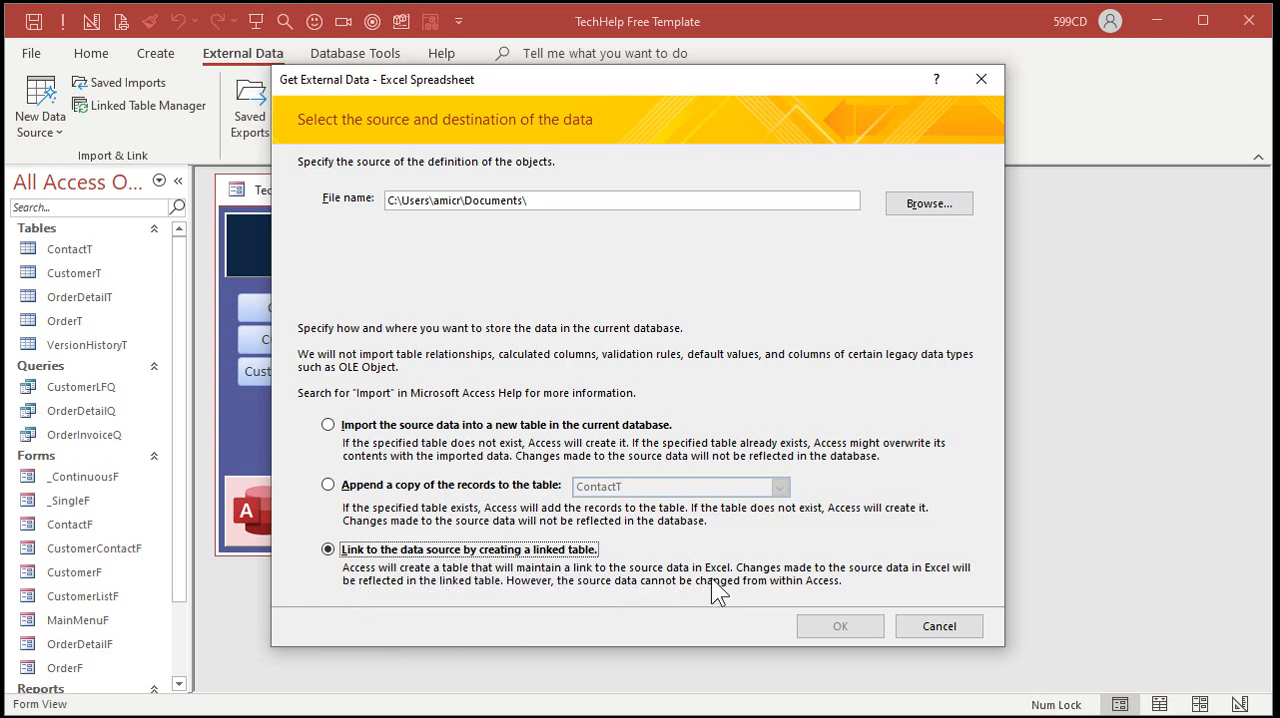
mouse_move(399, 605)
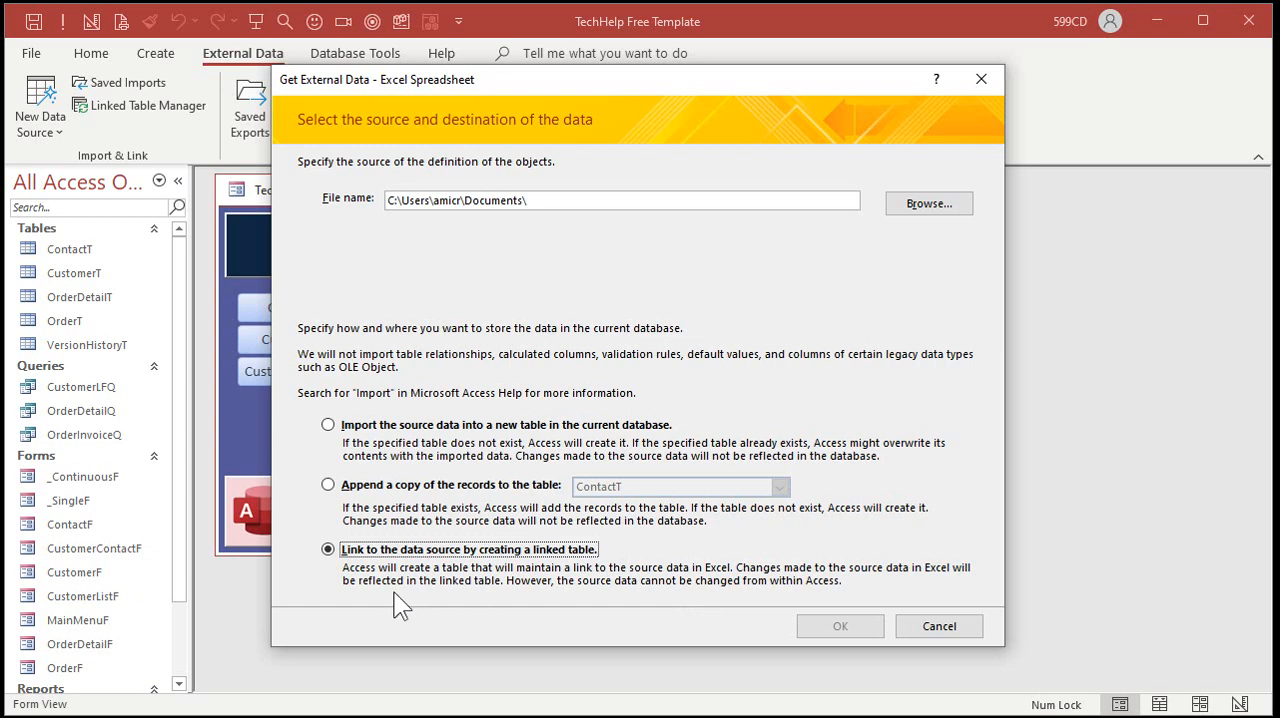
mouse_move(706, 610)
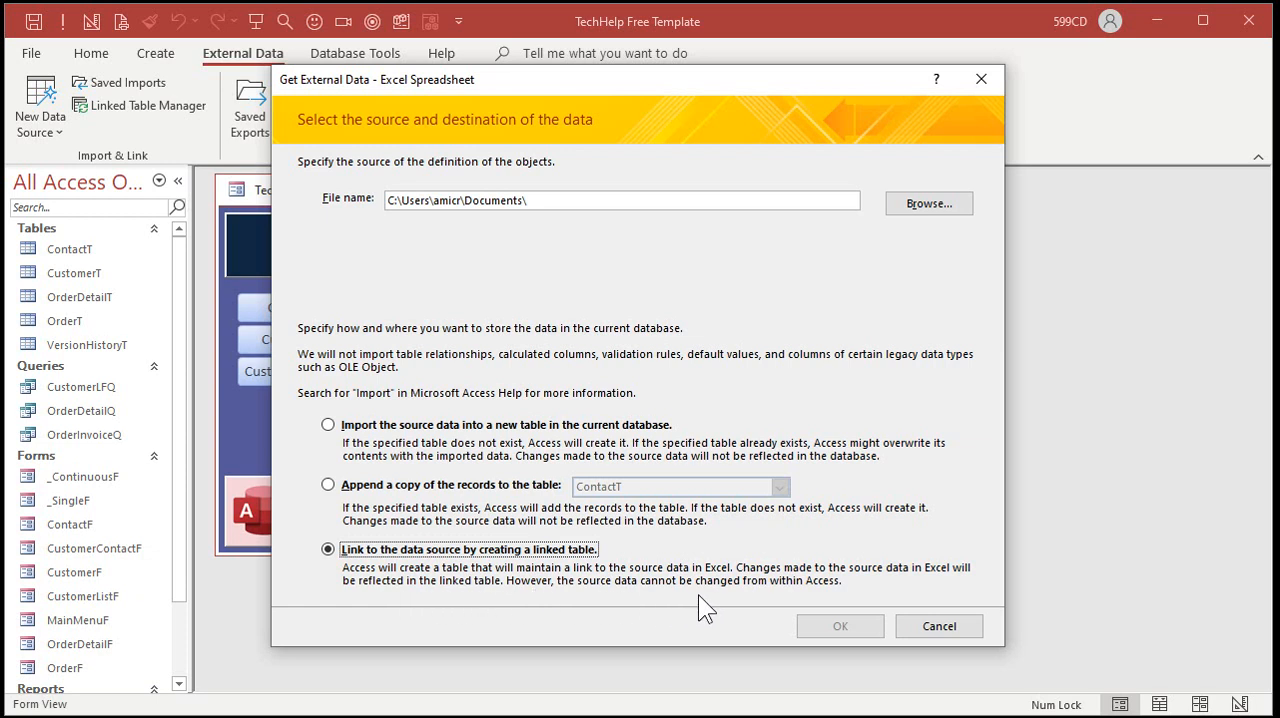
mouse_move(758, 607)
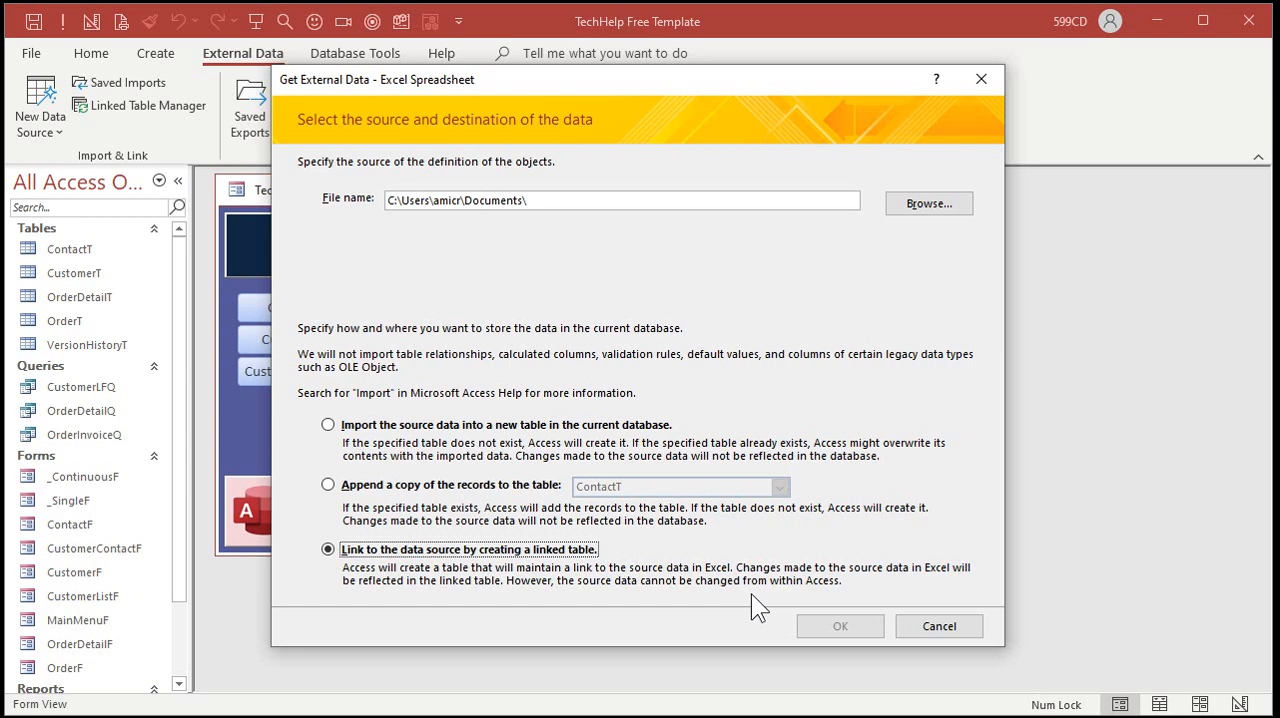
mouse_move(945, 253)
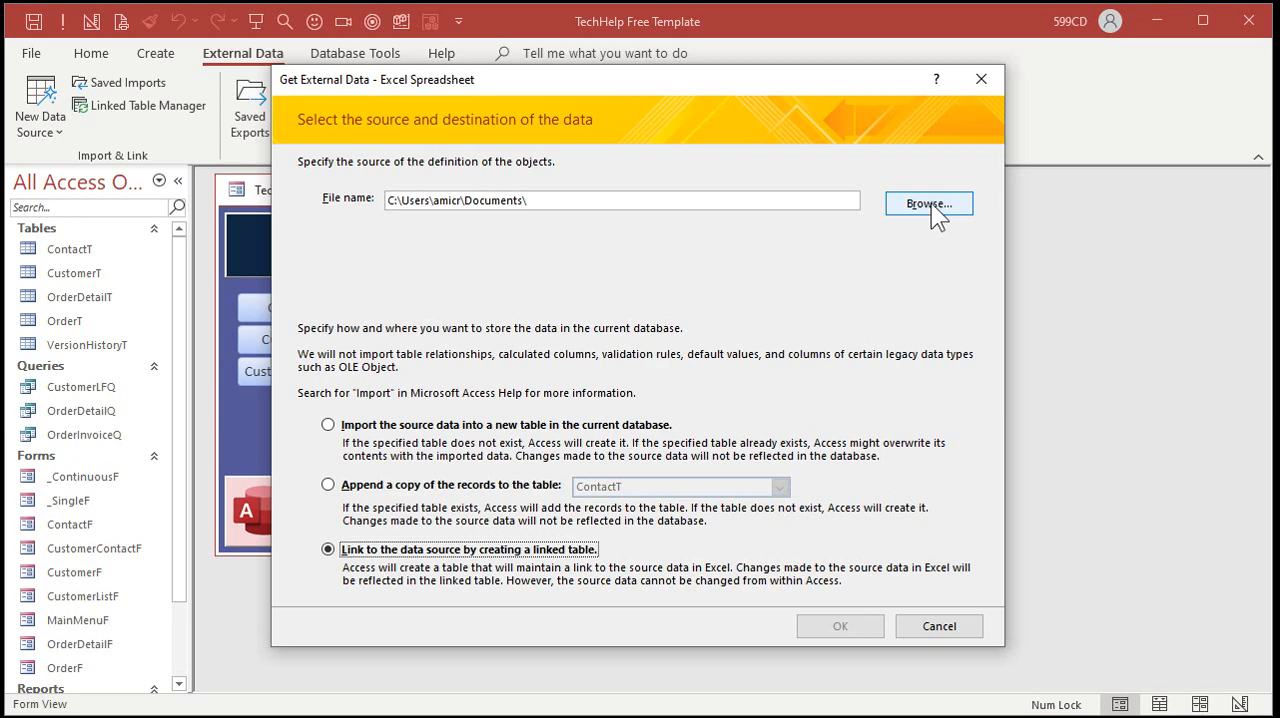
left_click(928, 204)
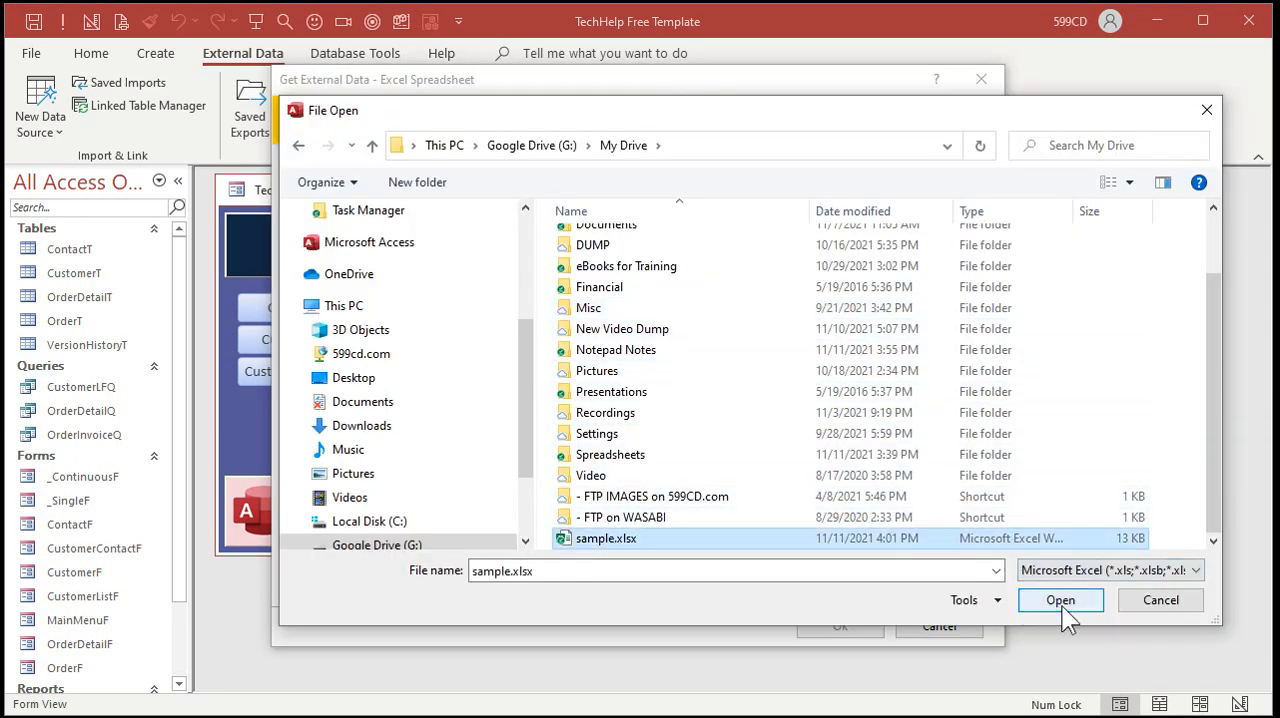
left_click(1060, 600)
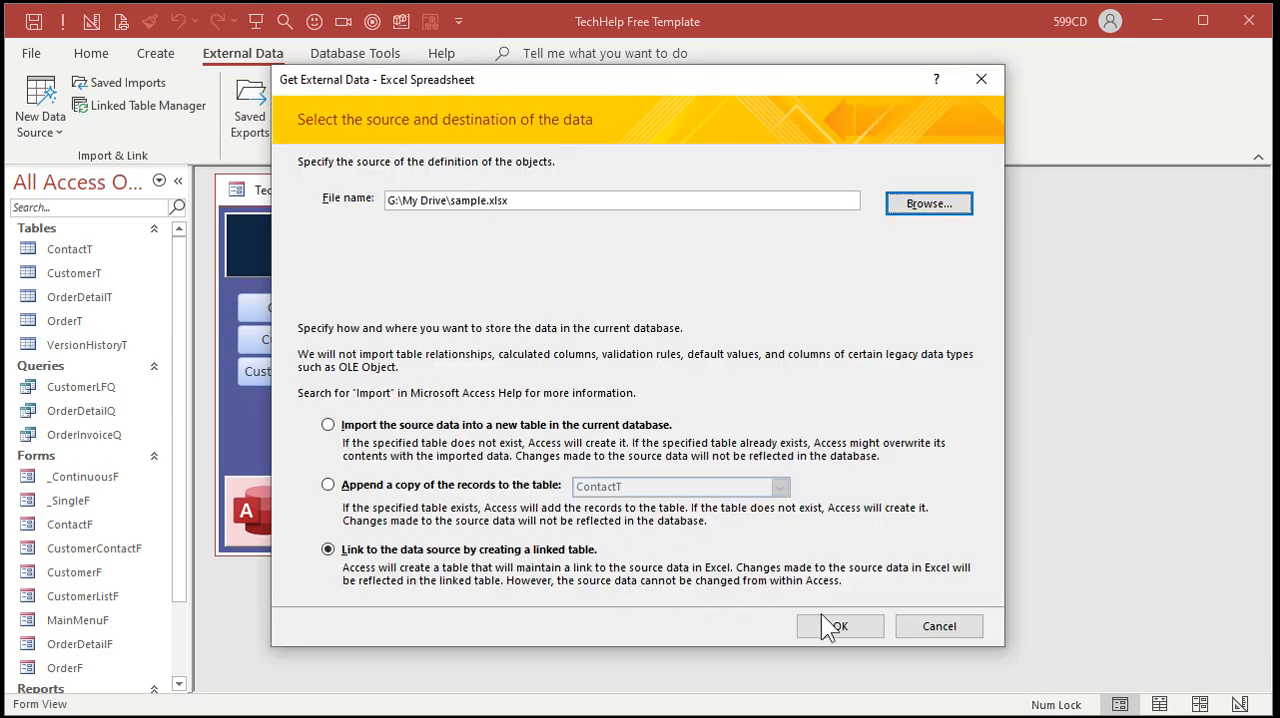
Step: Link sample.xlsx as table ExcelLinkT, with the first row as column headings
left_click(840, 625)
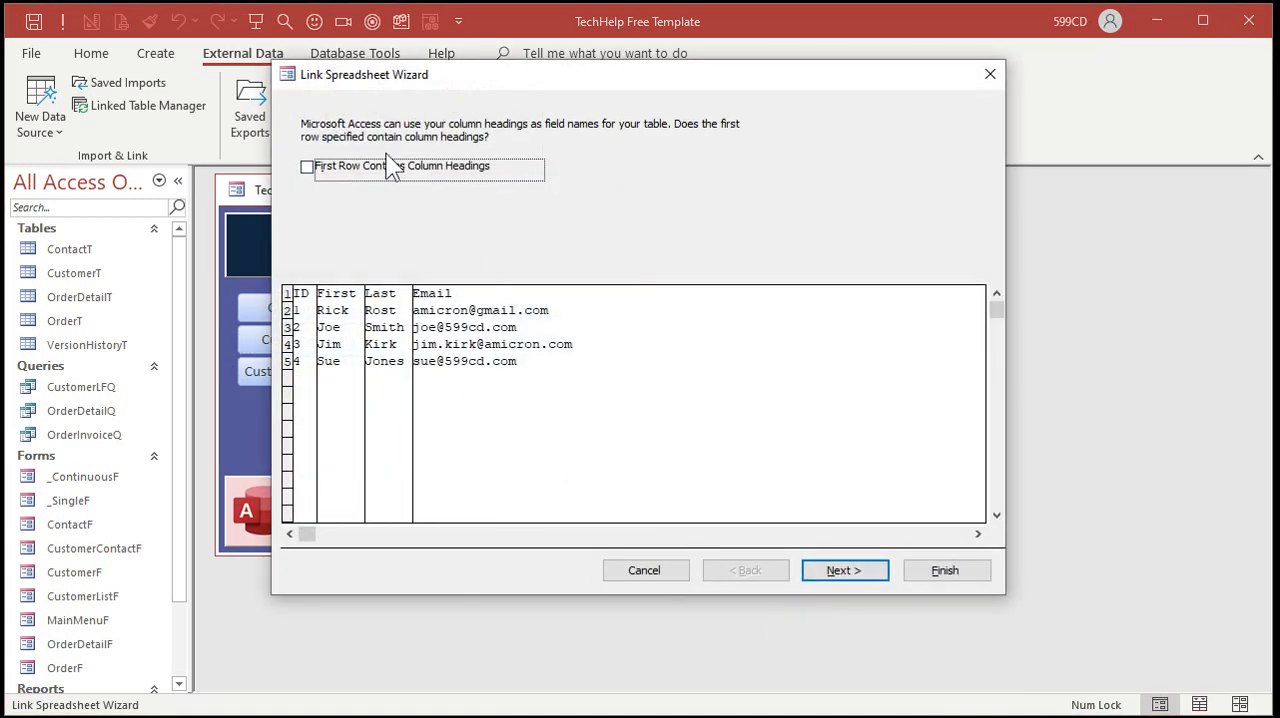
mouse_move(510, 135)
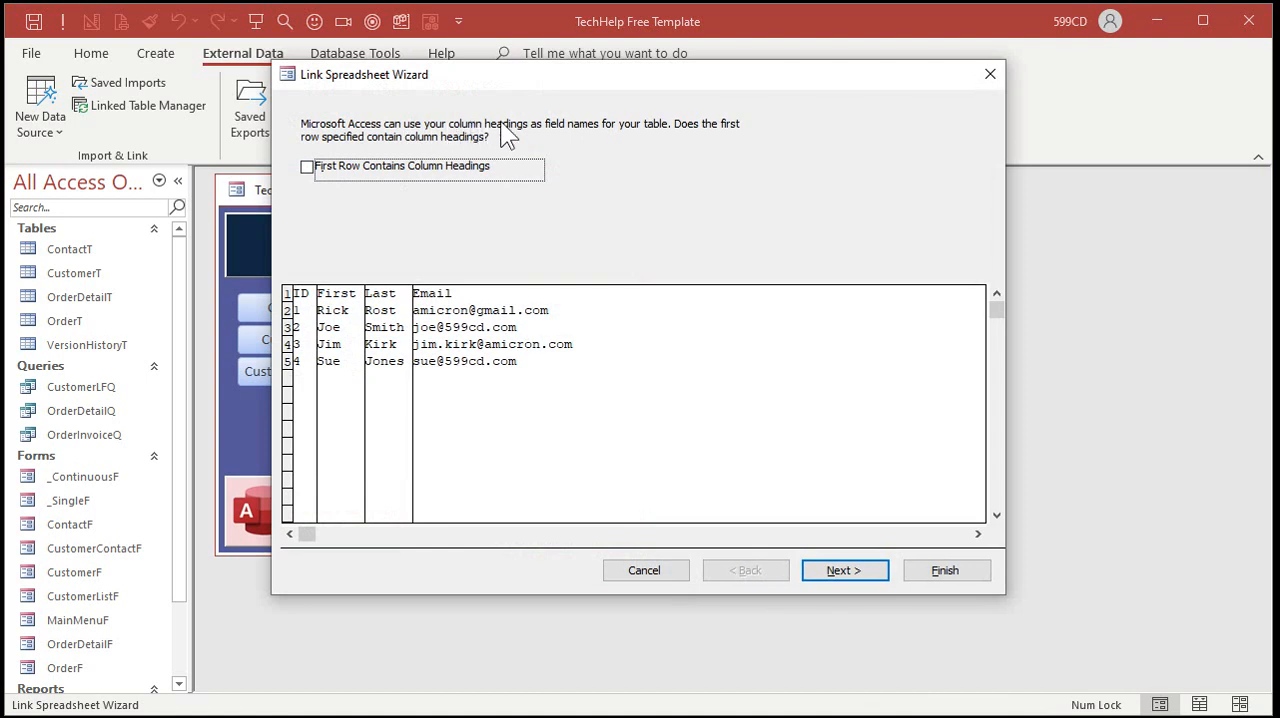
mouse_move(388, 160)
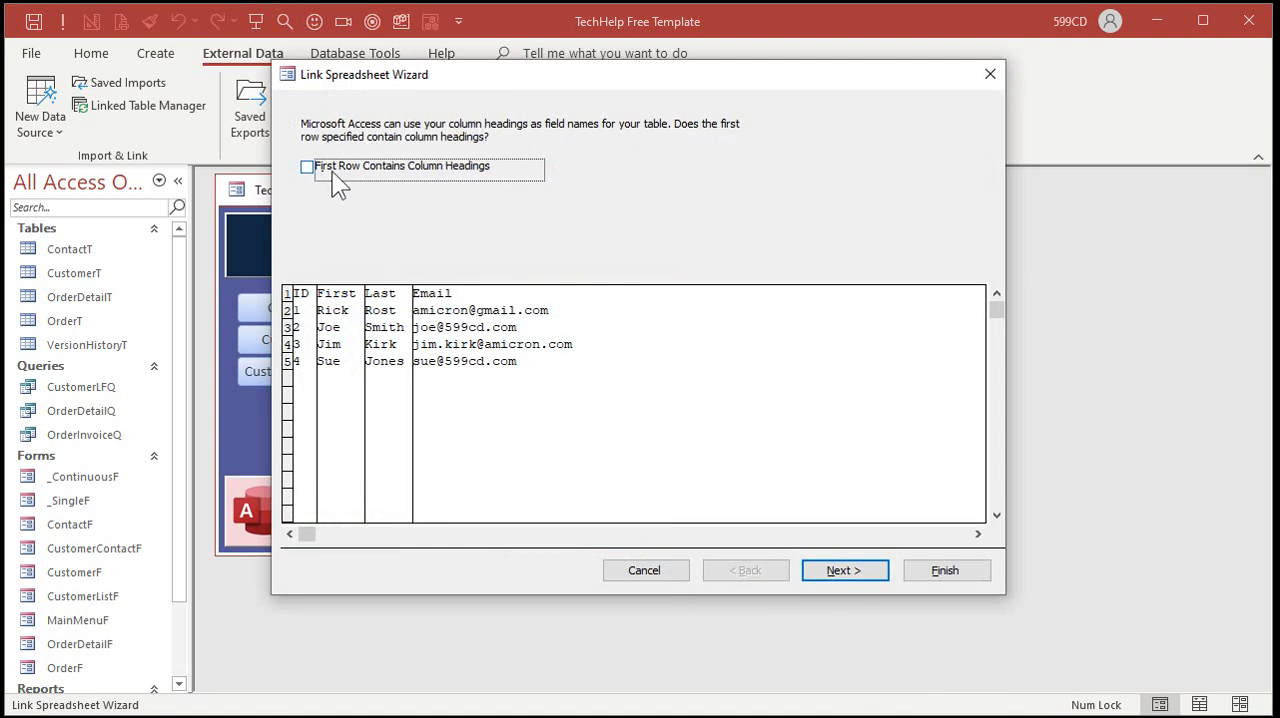
left_click(306, 166)
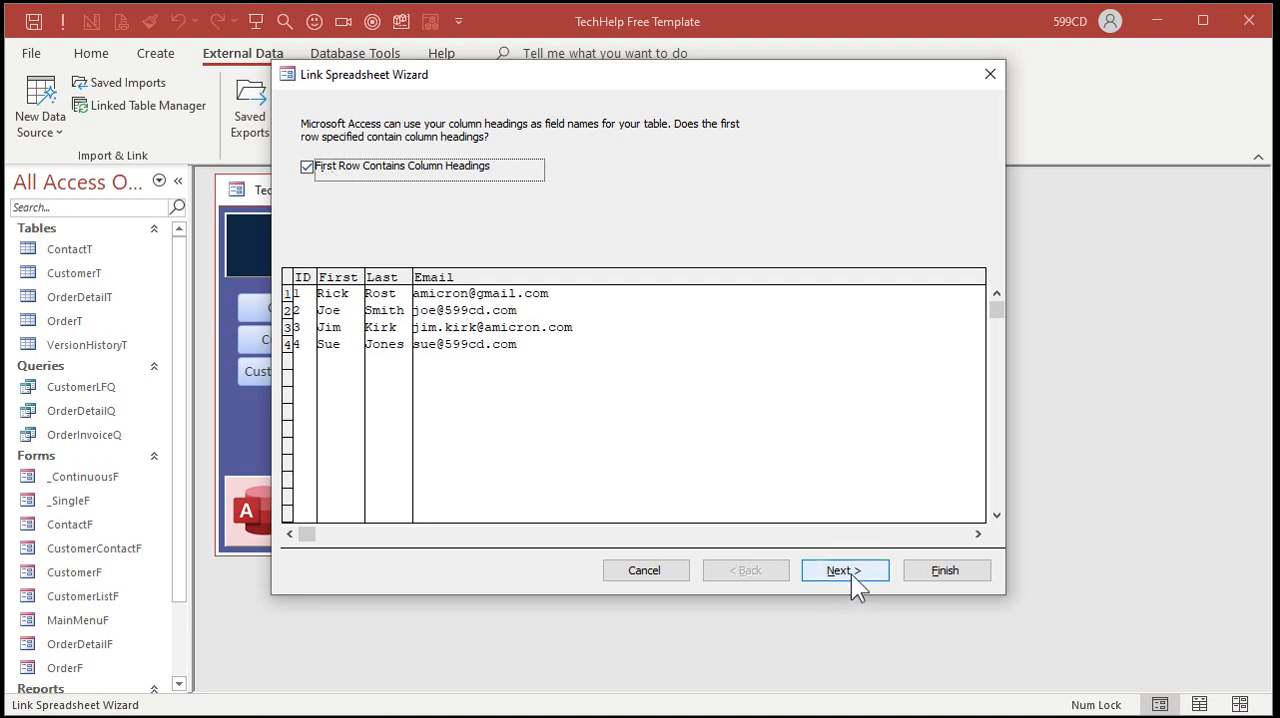
left_click(843, 570)
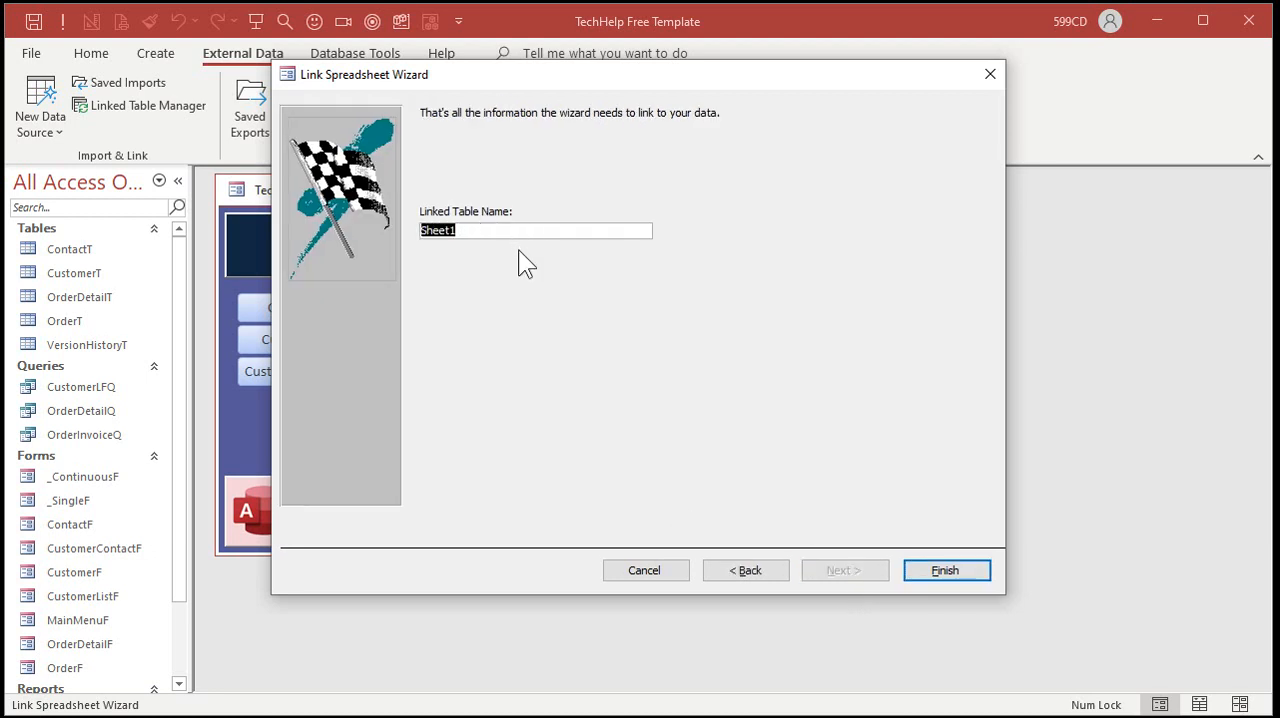
type("ExcelLinkT")
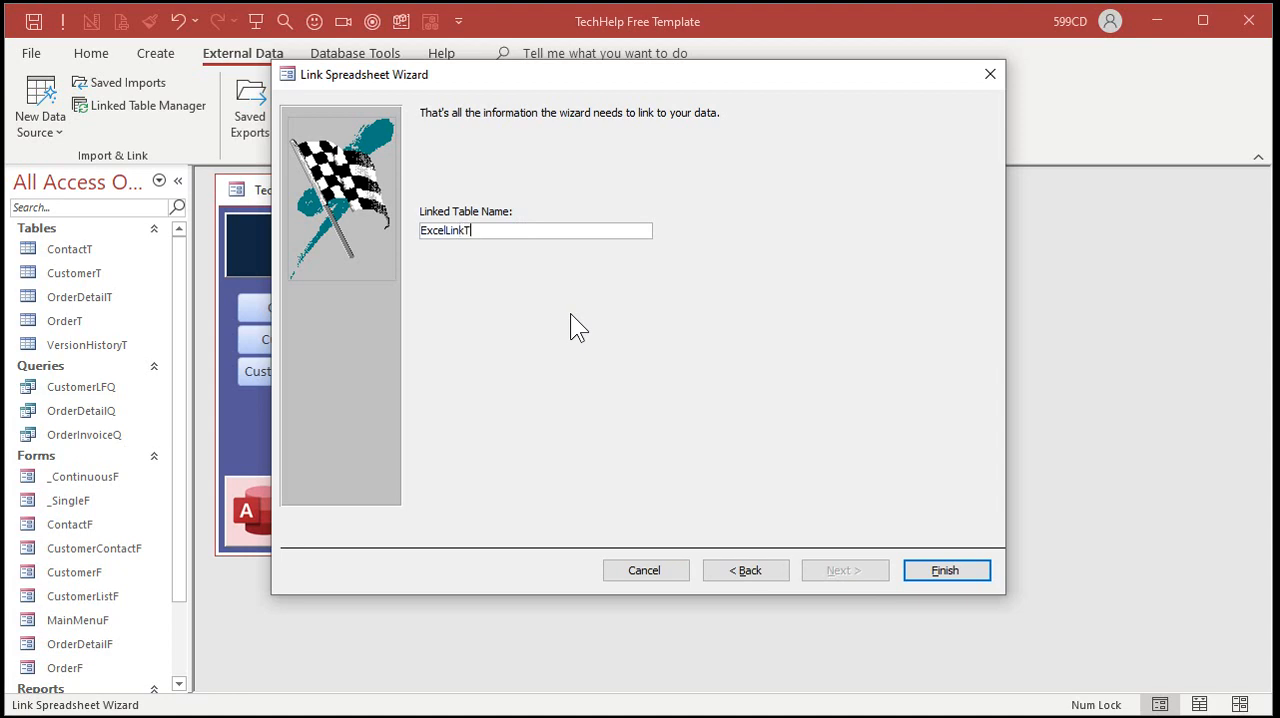
left_click(945, 570)
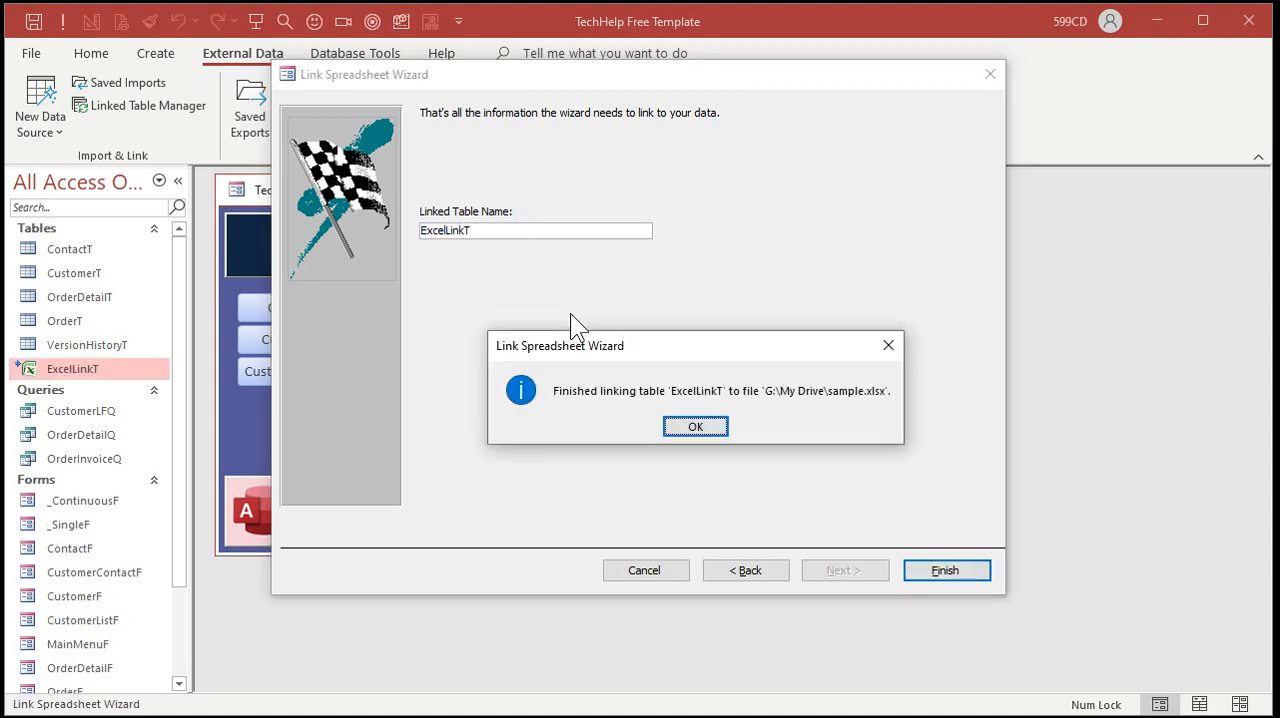
Step: Dismiss the linking confirmation and open ExcelLinkT to view its four records
left_click(695, 426)
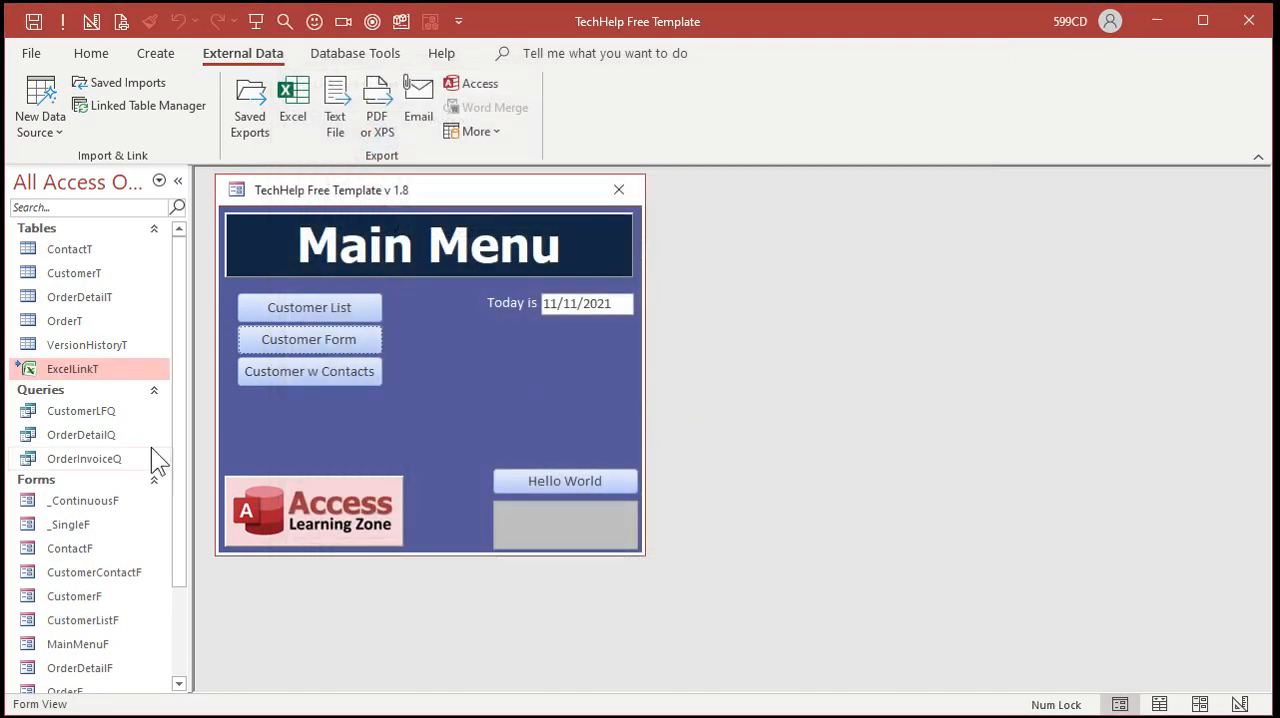
double_click(72, 369)
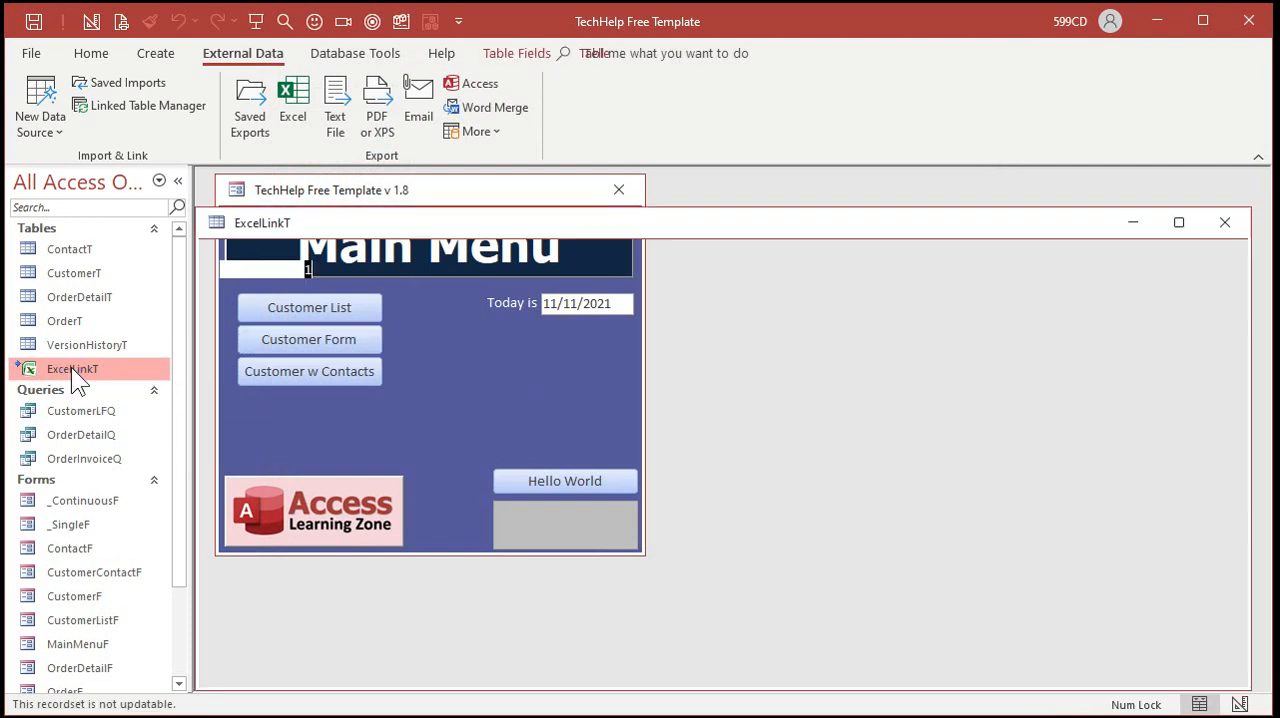
double_click(72, 369)
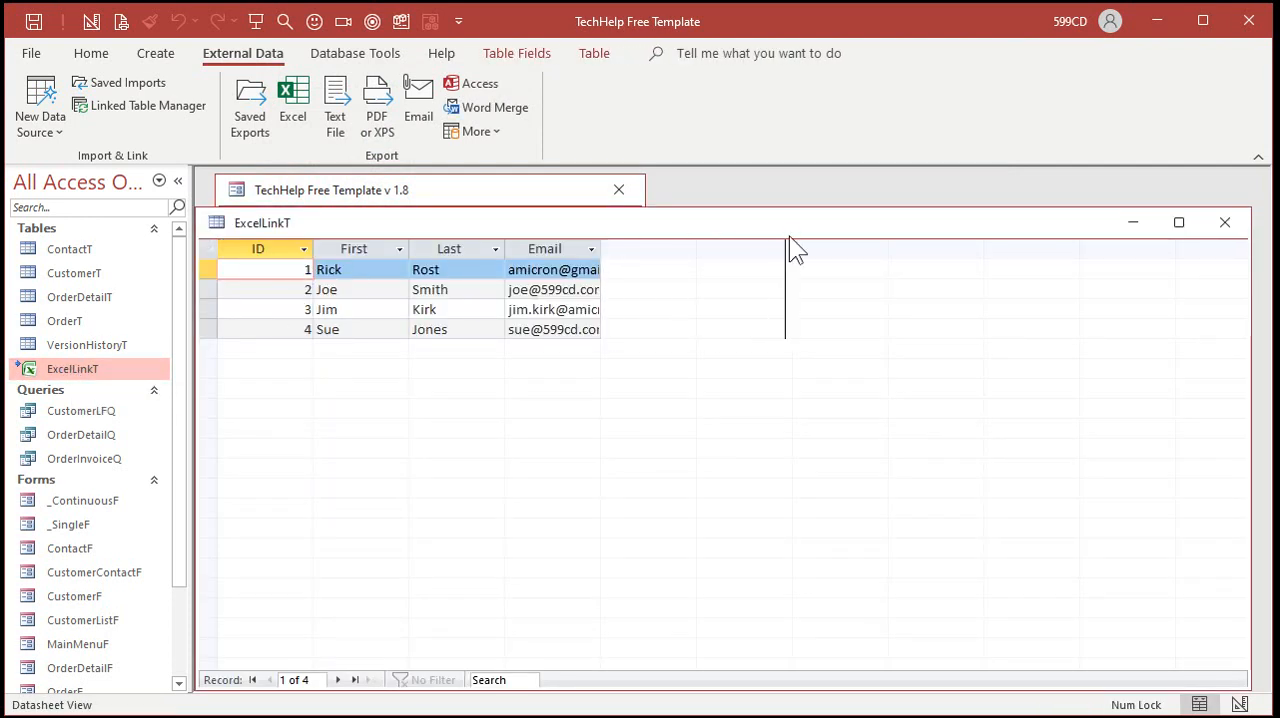
left_click(304, 248)
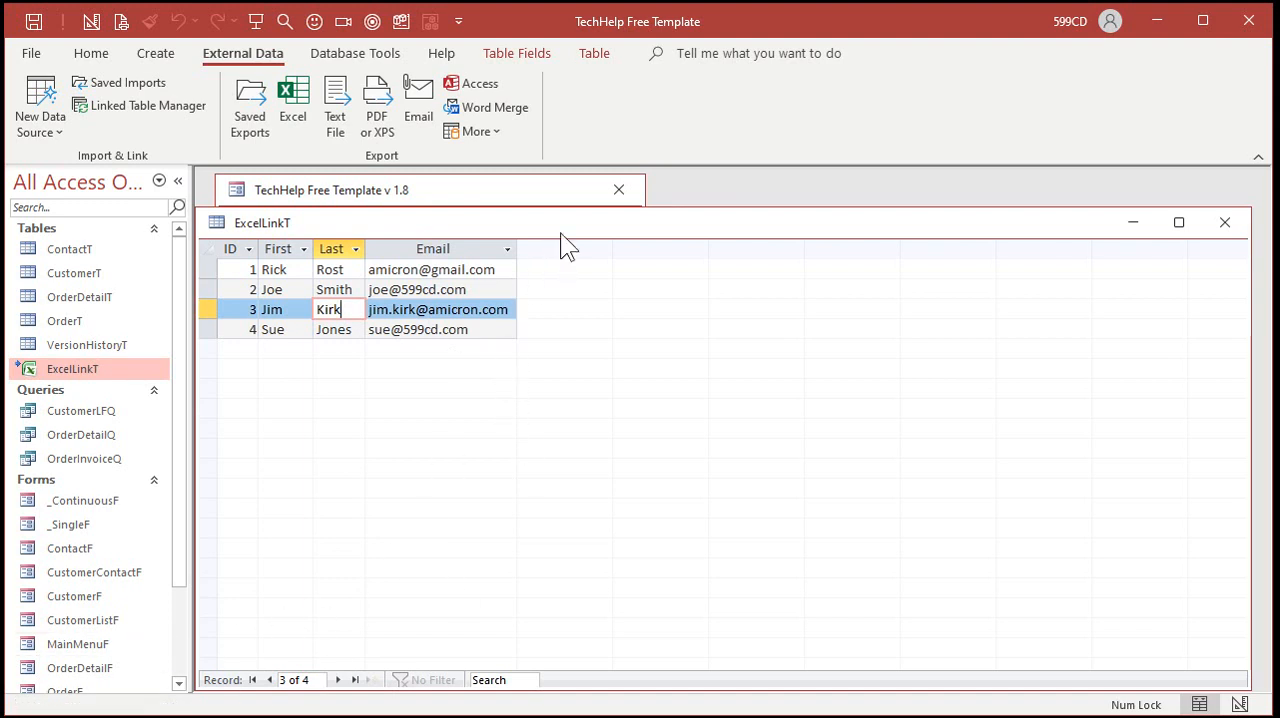
mouse_move(408, 357)
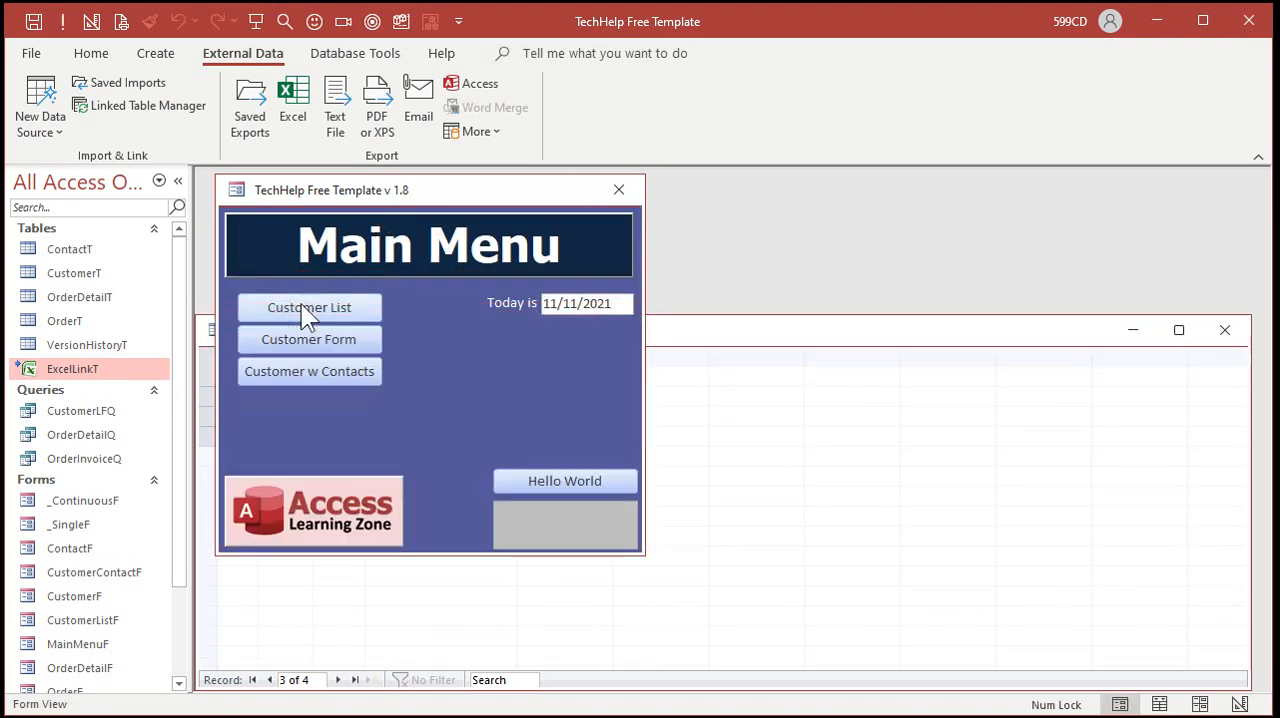
Step: Glance at the customer list, select ExcelLinkT's Email column, then close the table
left_click(309, 307)
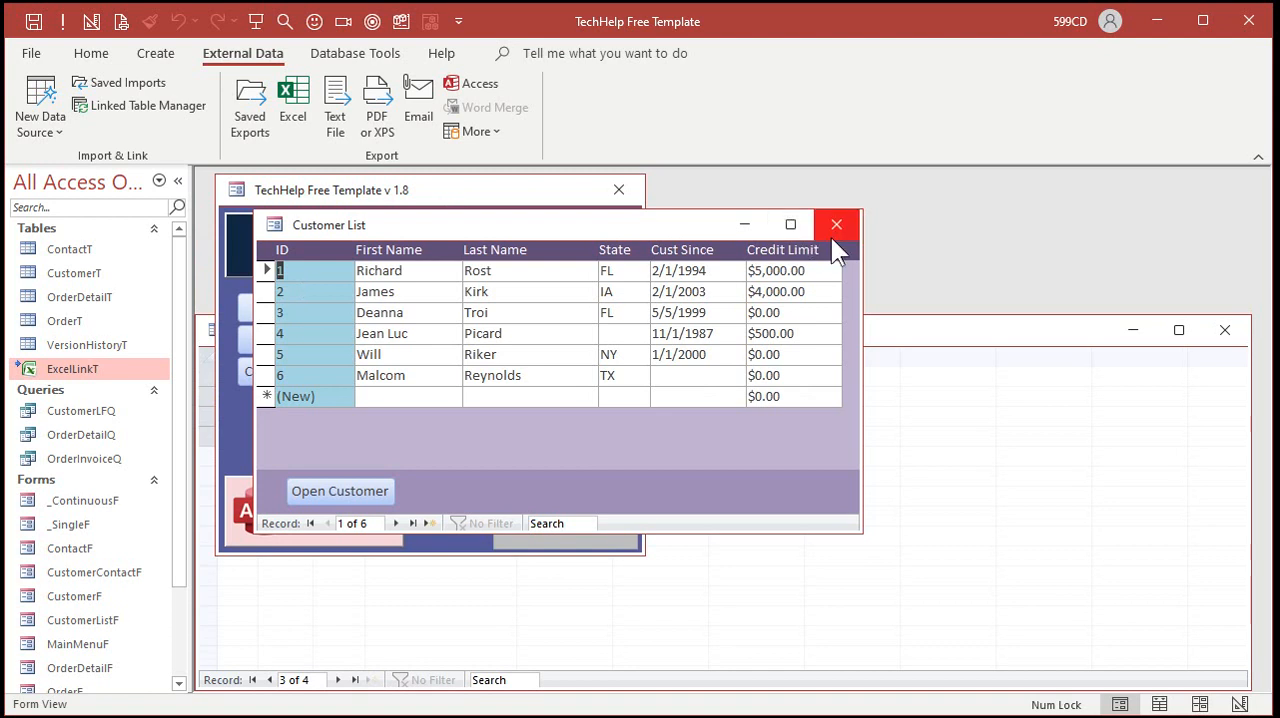
left_click(836, 224)
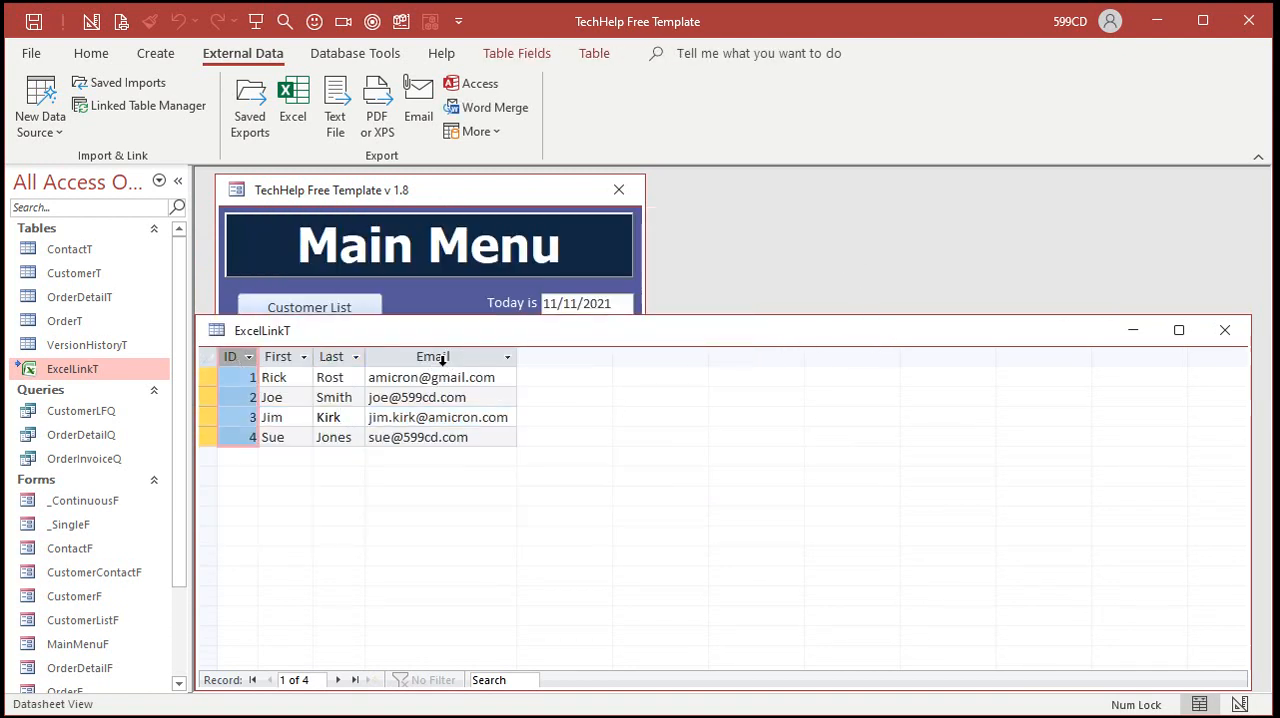
left_click(432, 356)
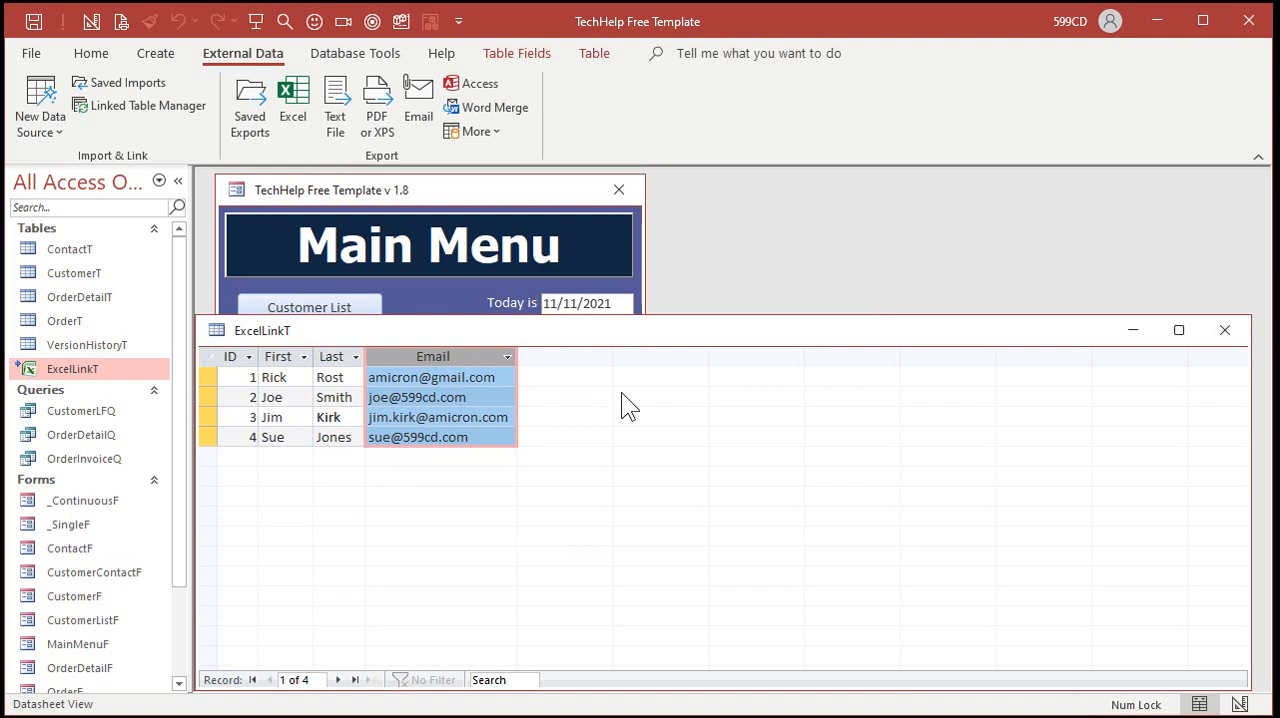
left_click(1224, 330)
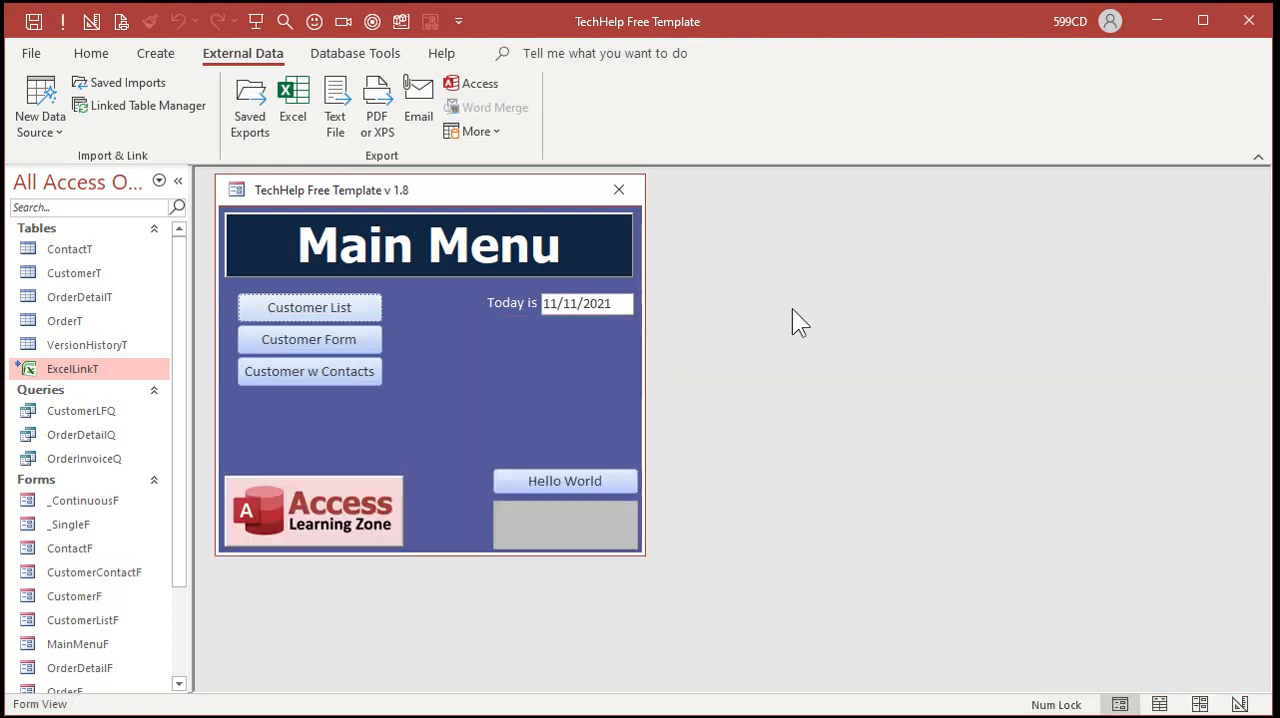
Step: Design a query joining ExcelLinkT Email to CustomerT Email and add customer name fields
left_click(155, 53)
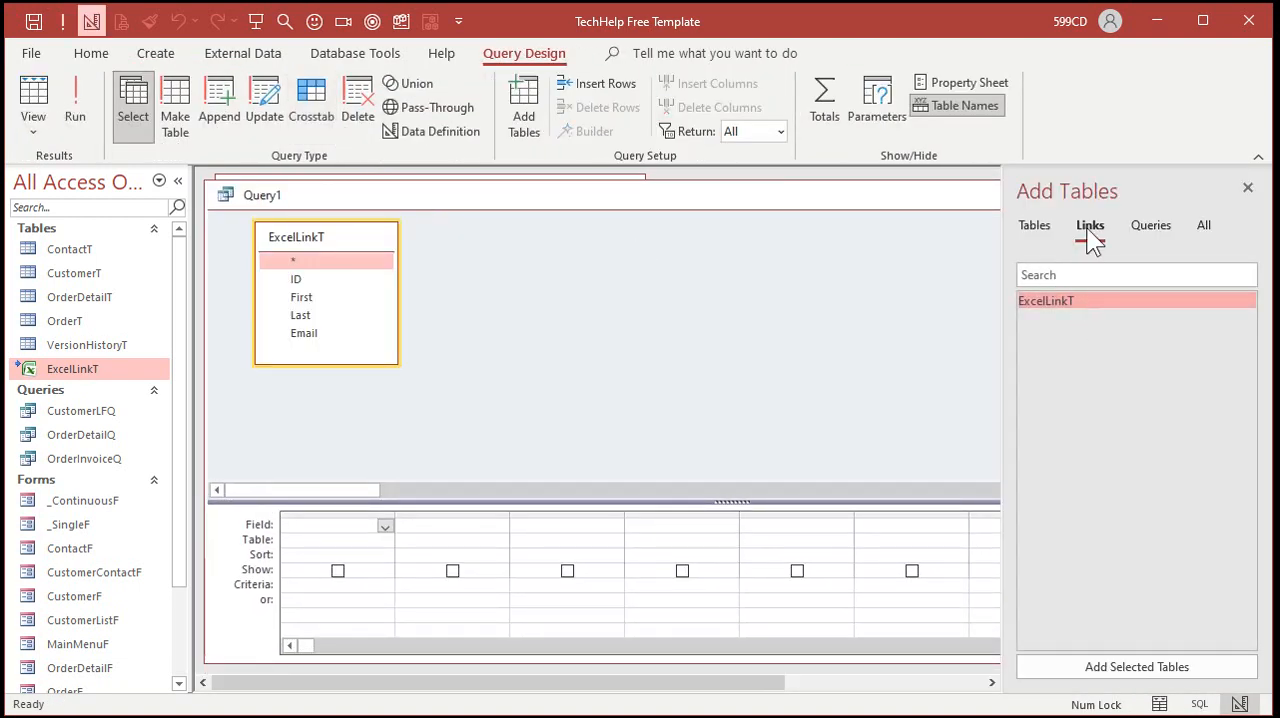
left_click(1034, 225)
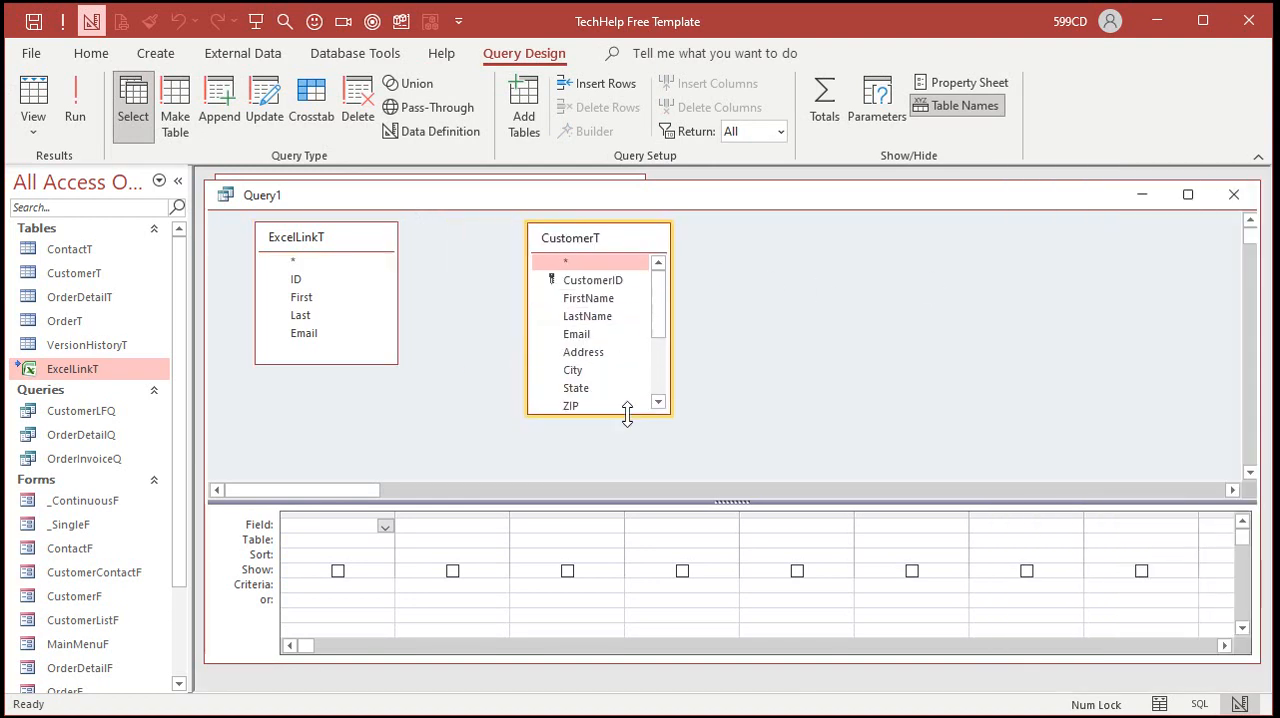
left_click(304, 333)
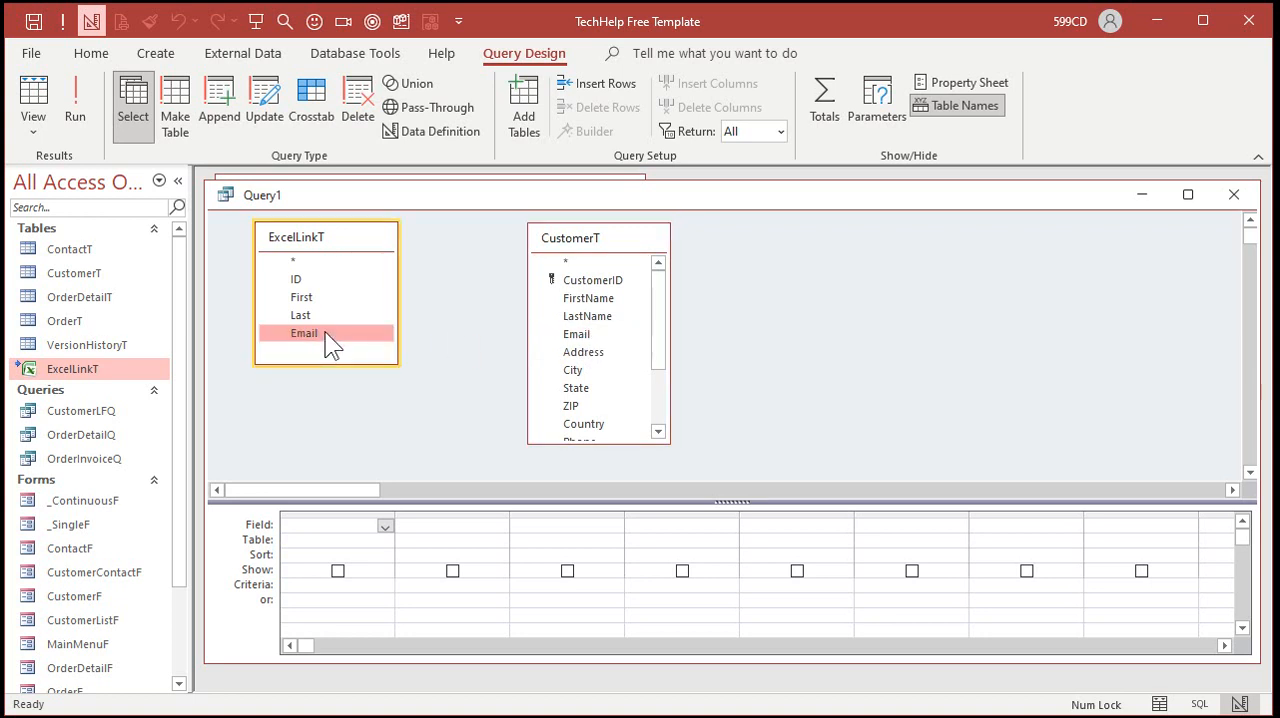
left_click_drag(303, 333, 576, 333)
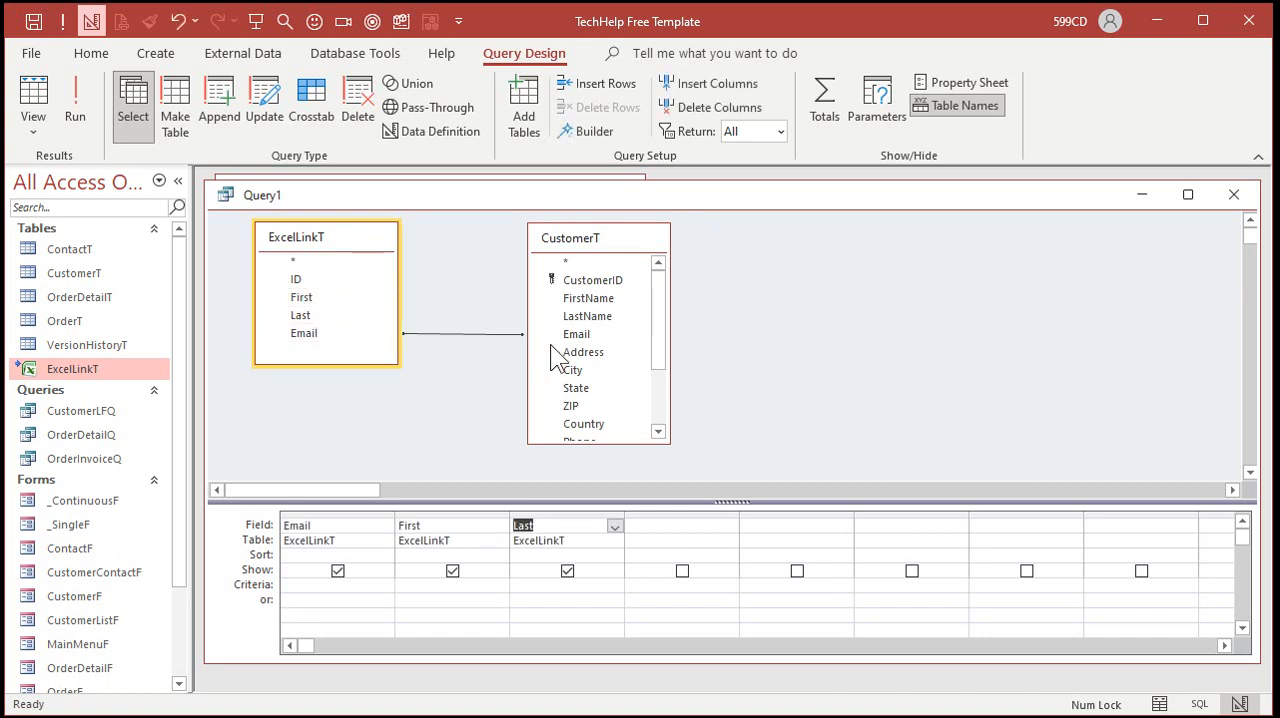
double_click(588, 298)
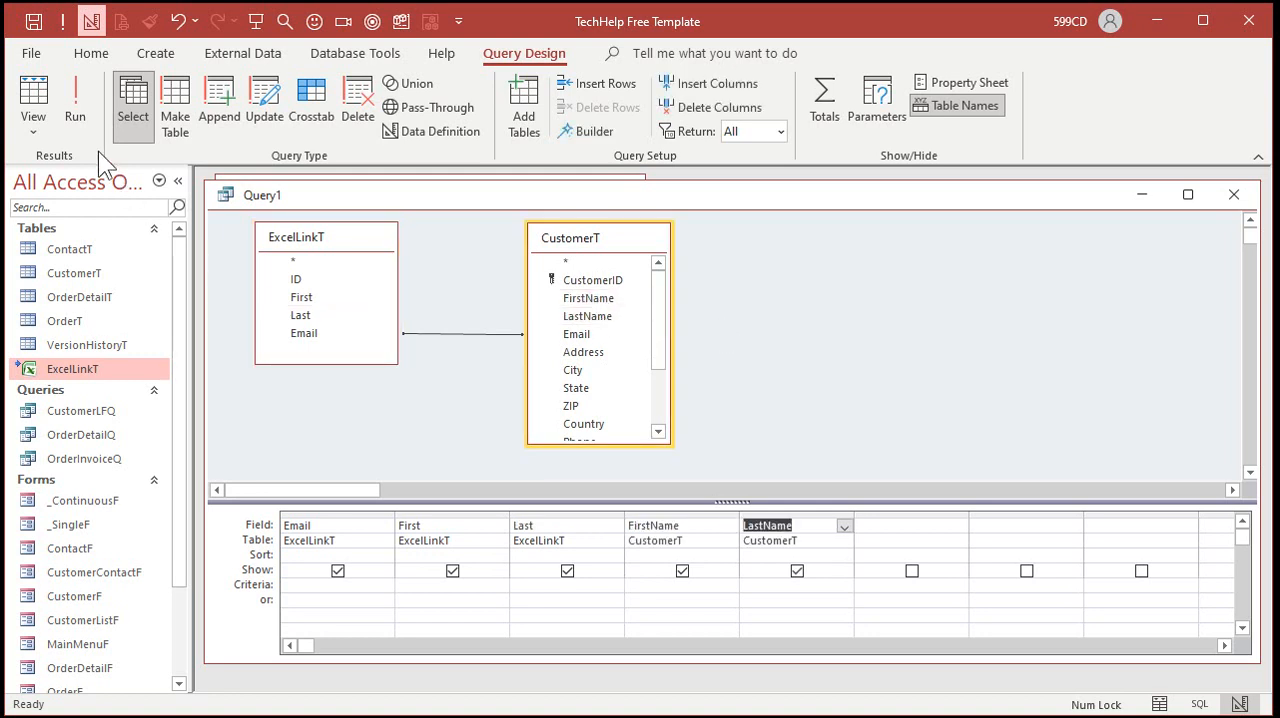
Step: Run the query for the two matching customers and compare against ExcelLinkT
left_click(75, 100)
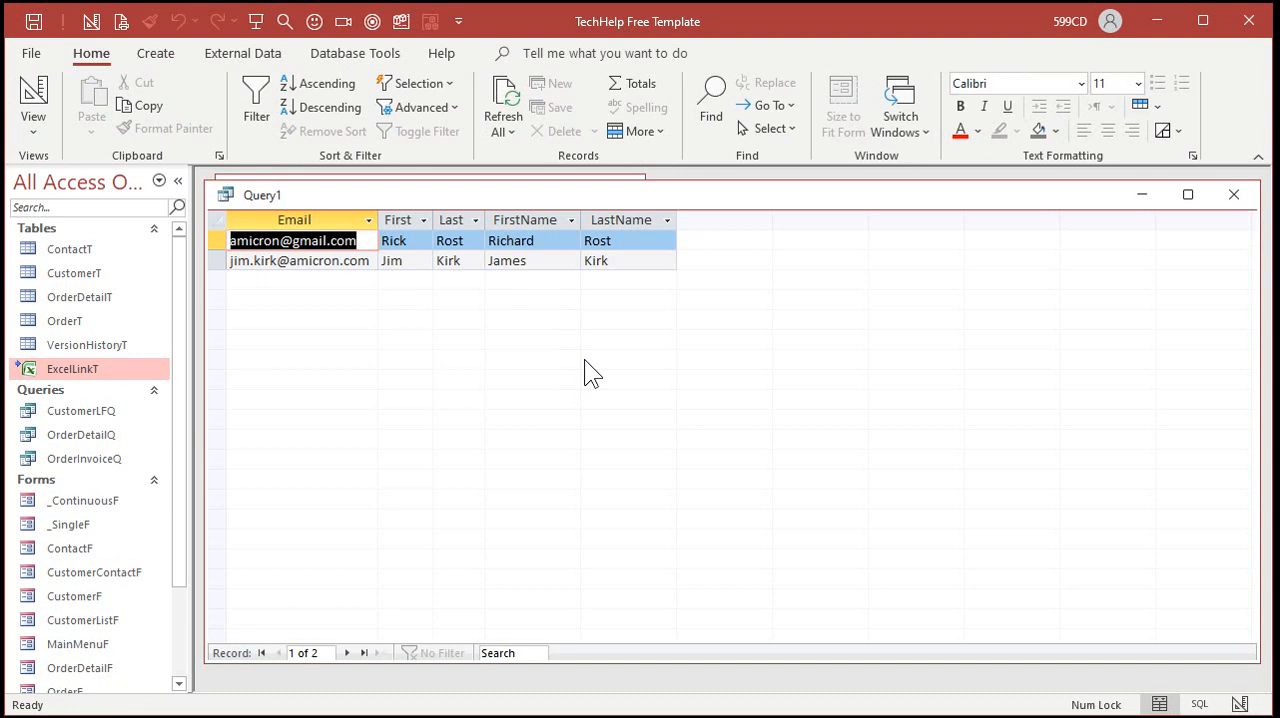
double_click(72, 368)
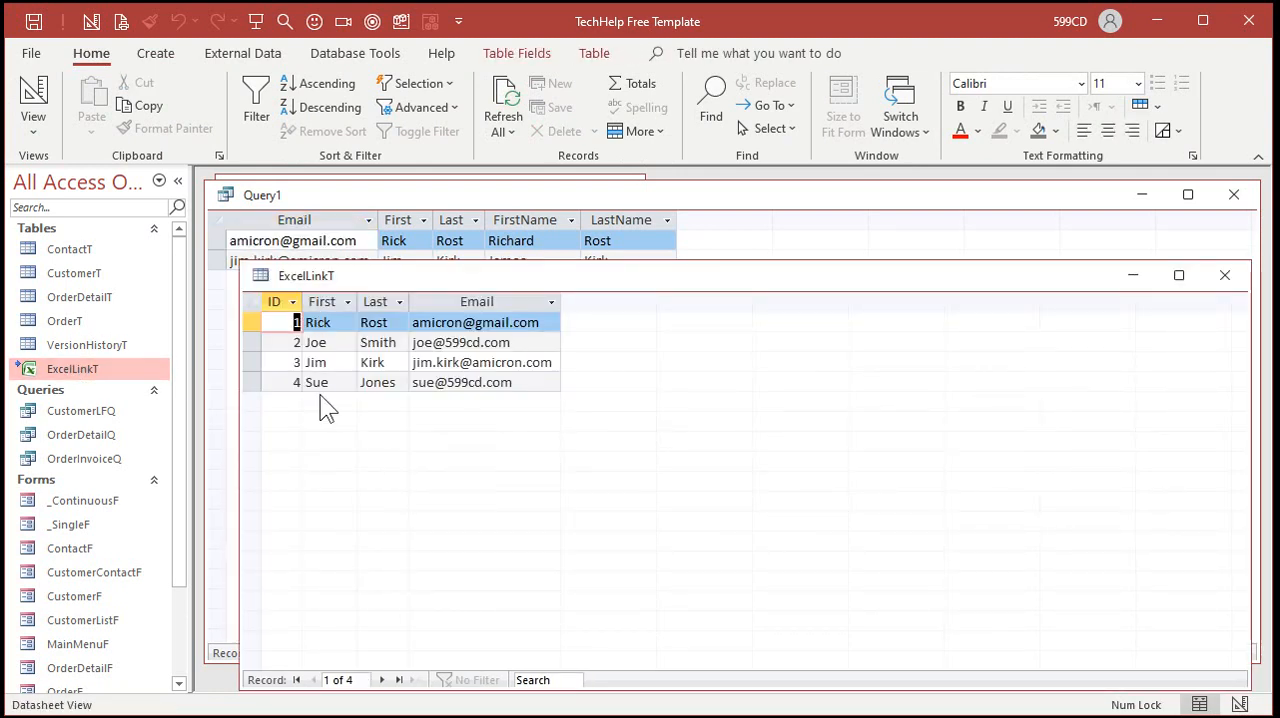
mouse_move(1224, 274)
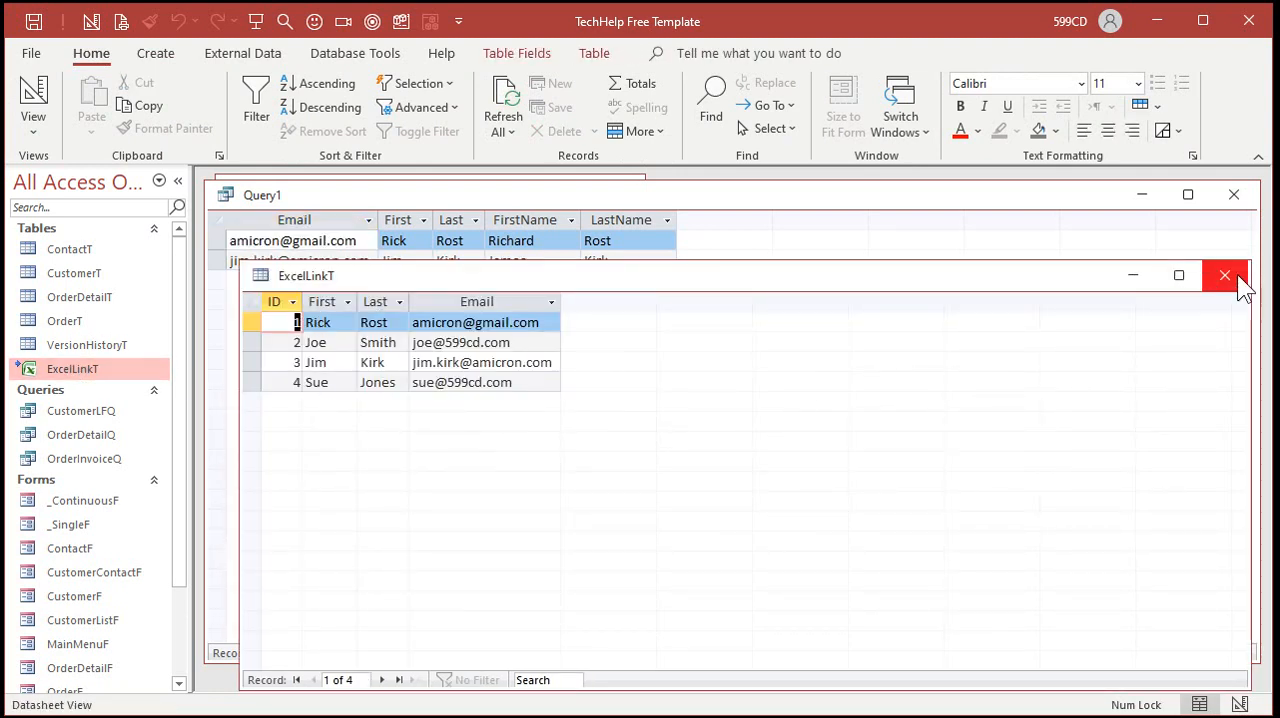
left_click(1223, 275)
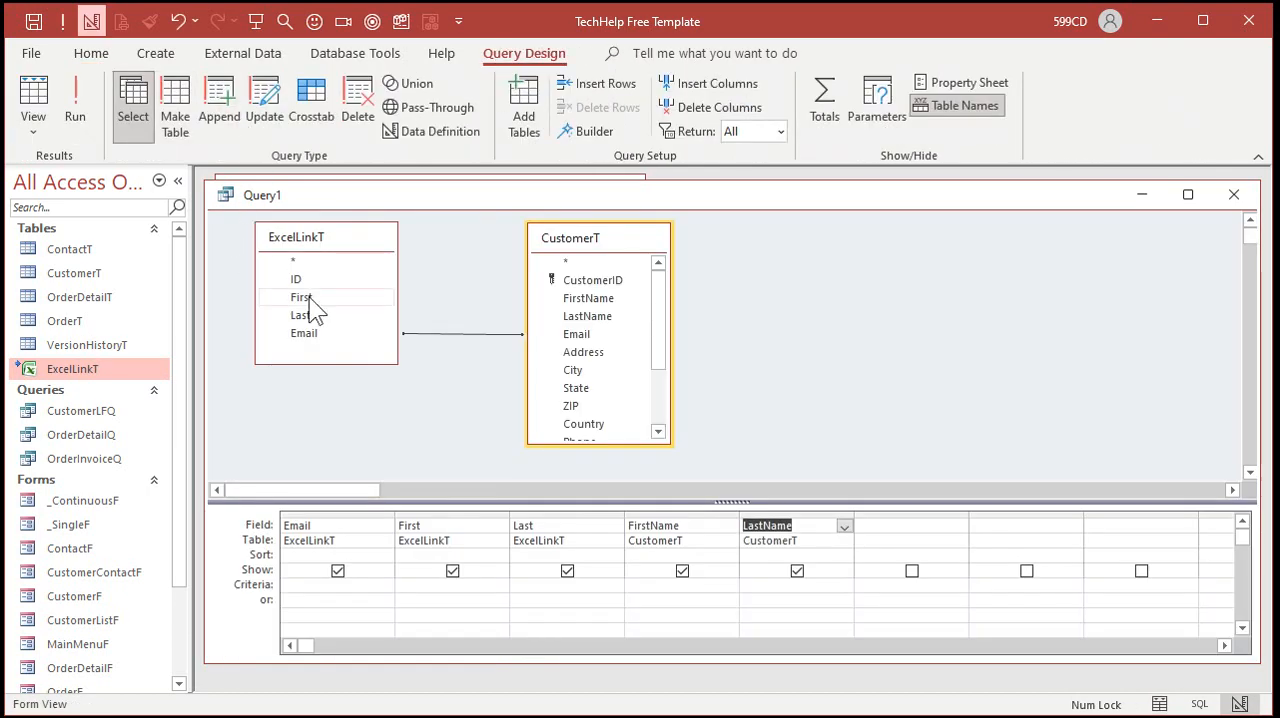
Step: Change the Email join to include all ExcelLinkT records and rerun for four rows
double_click(460, 335)
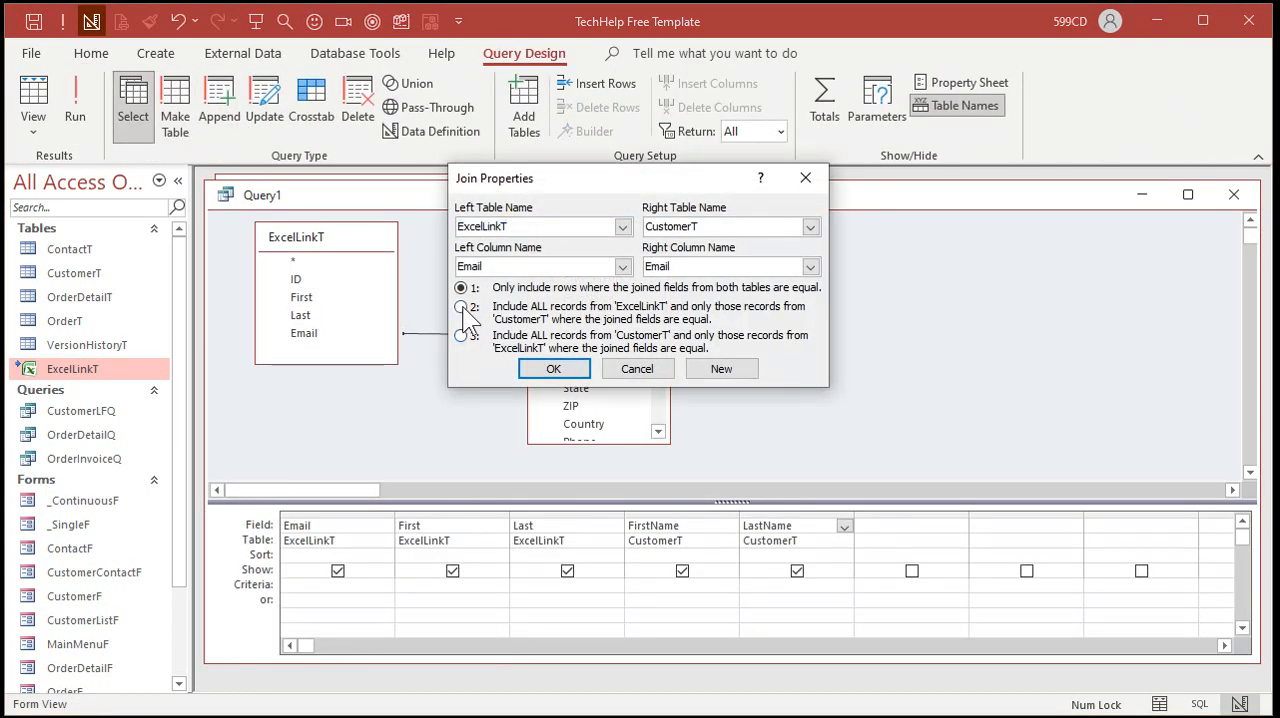
left_click(553, 368)
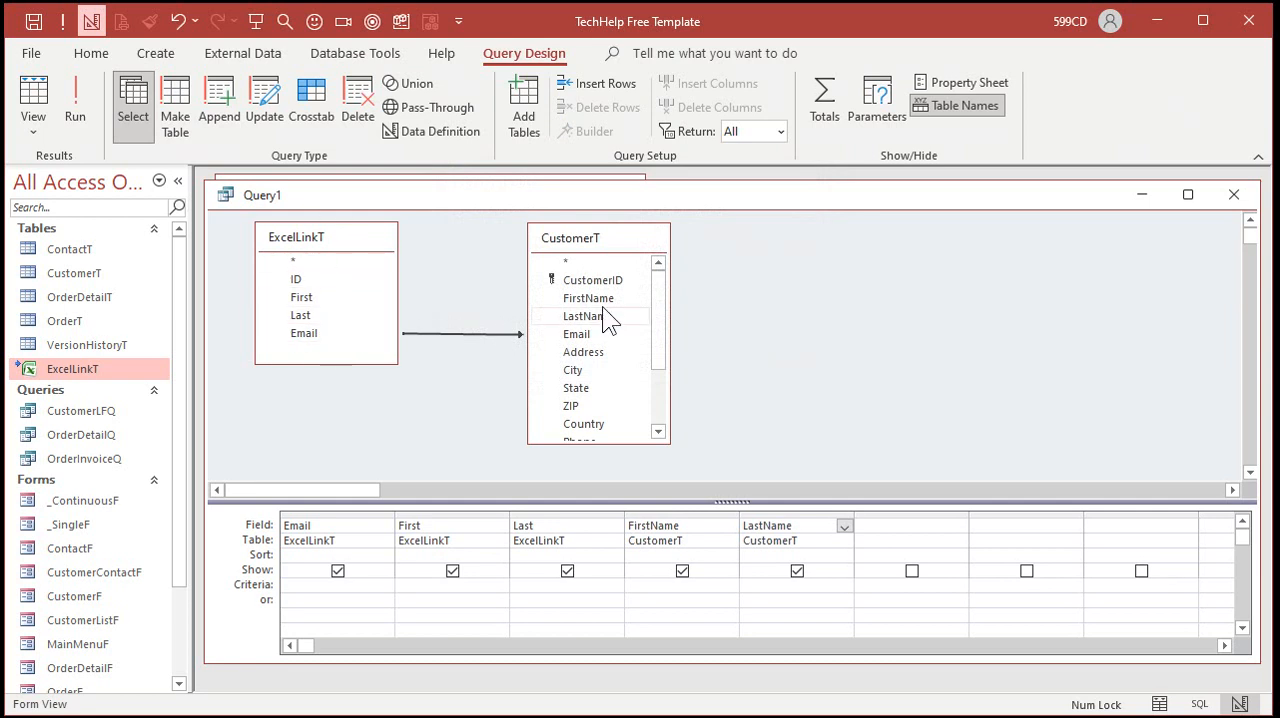
left_click(74, 100)
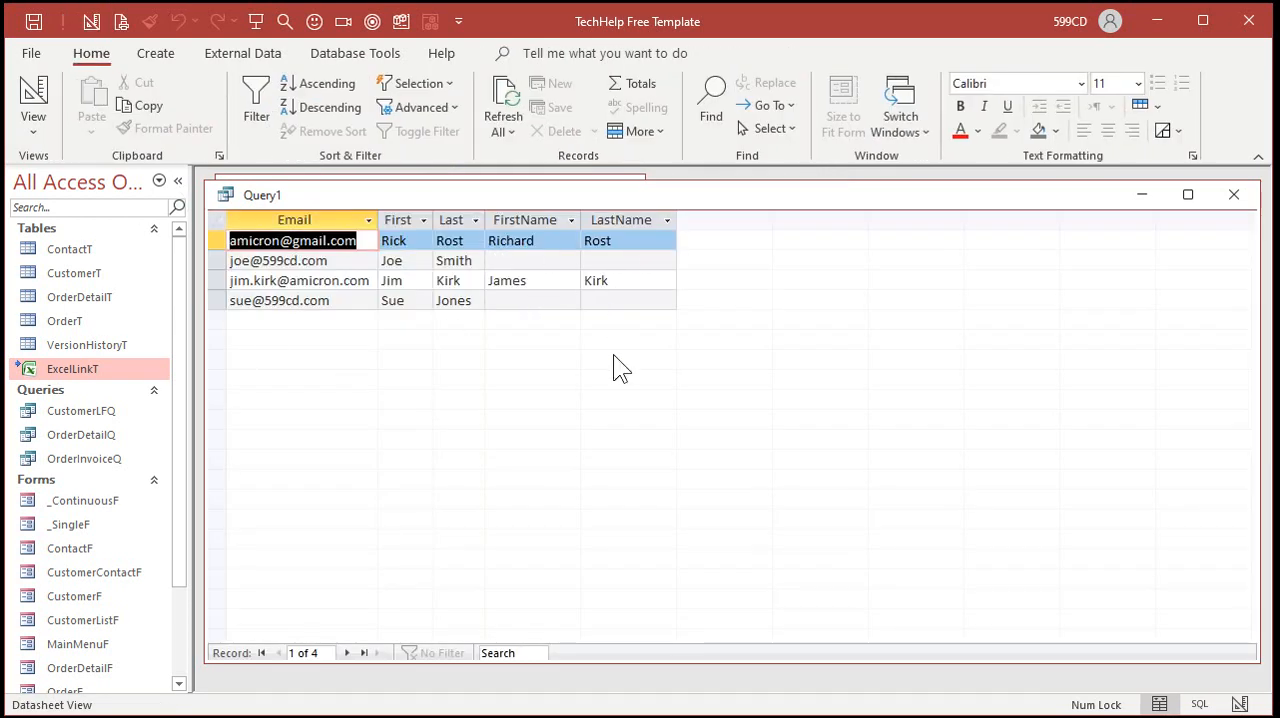
mouse_move(583, 418)
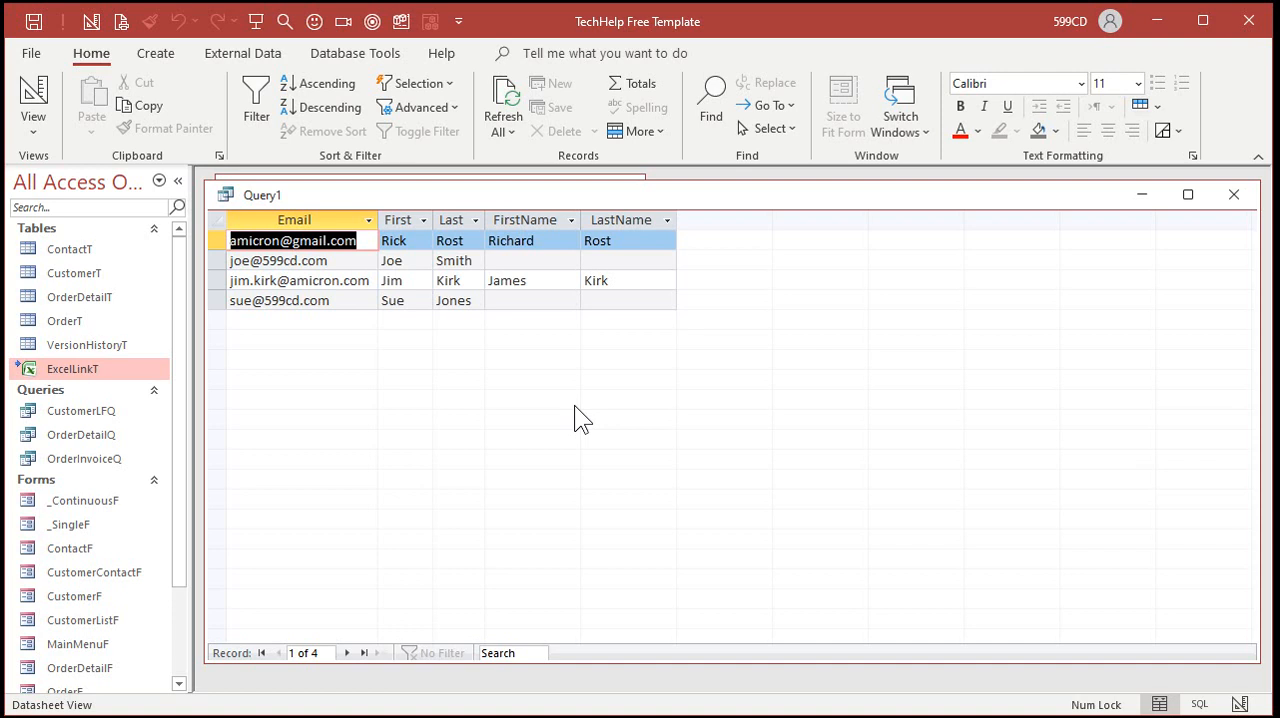
mouse_move(897, 358)
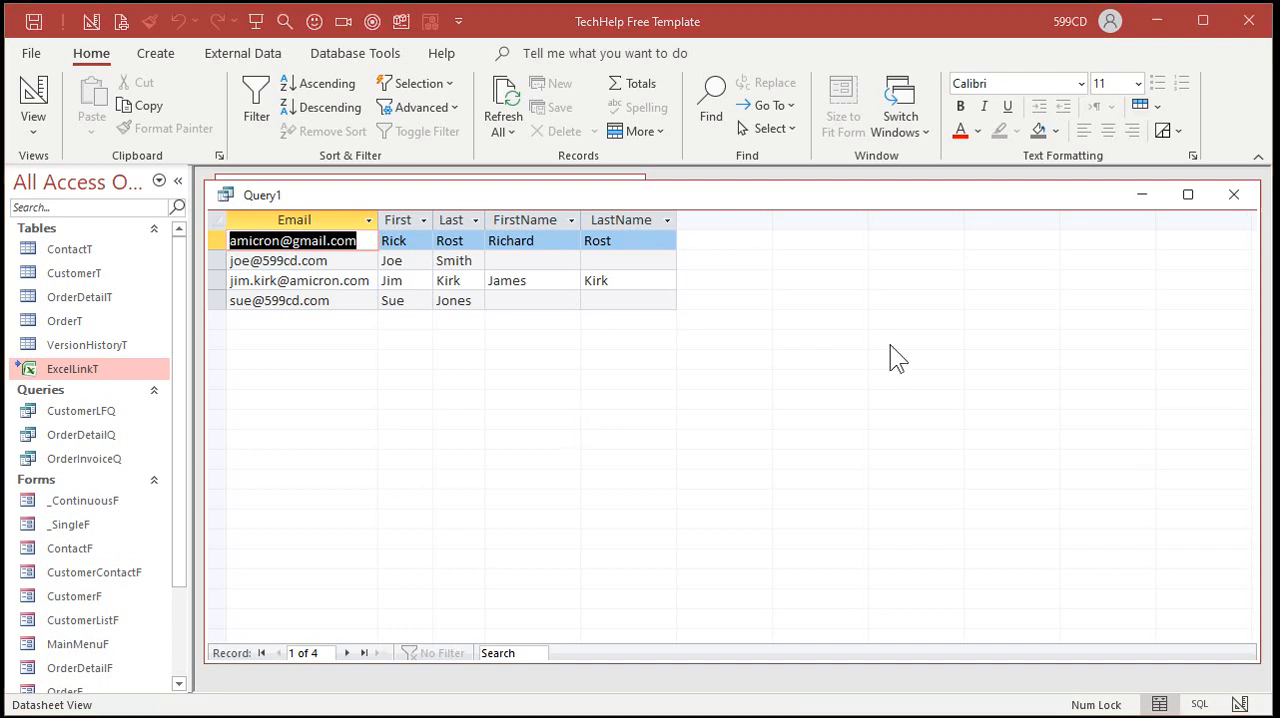
mouse_move(1018, 342)
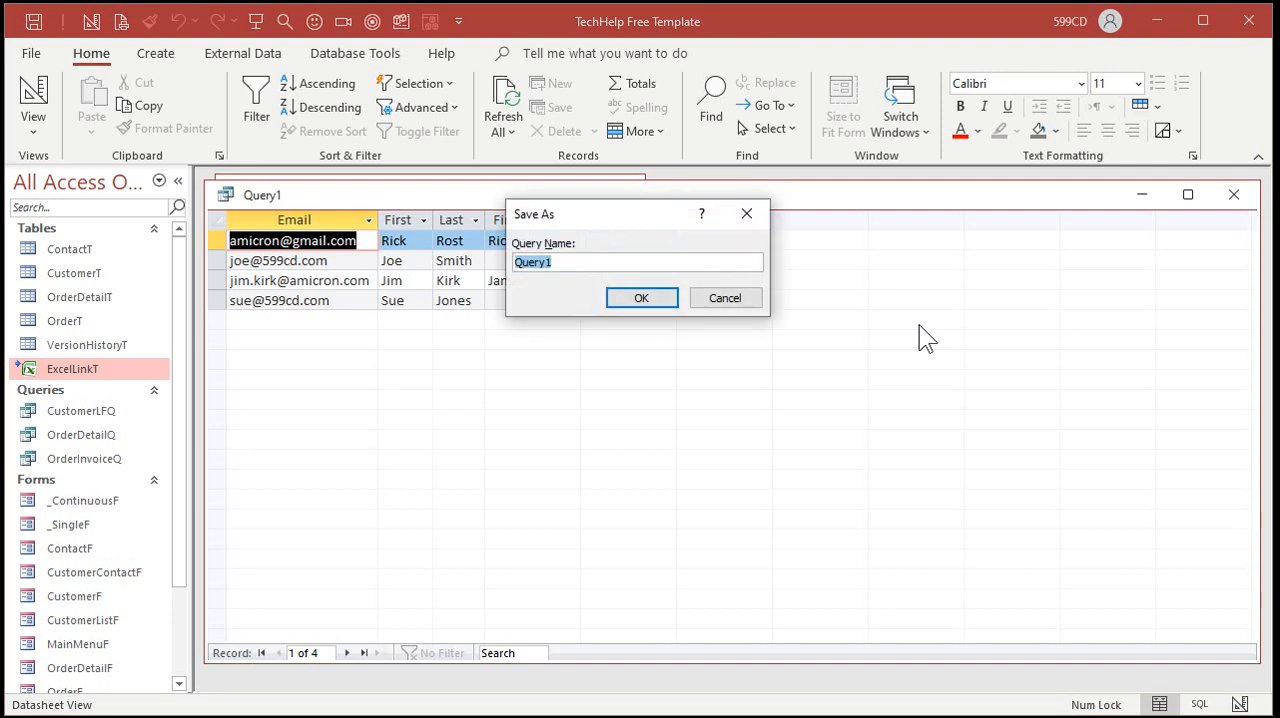
Step: Save the query under the name ExcelXCustomerQ
type("ExcelXCust")
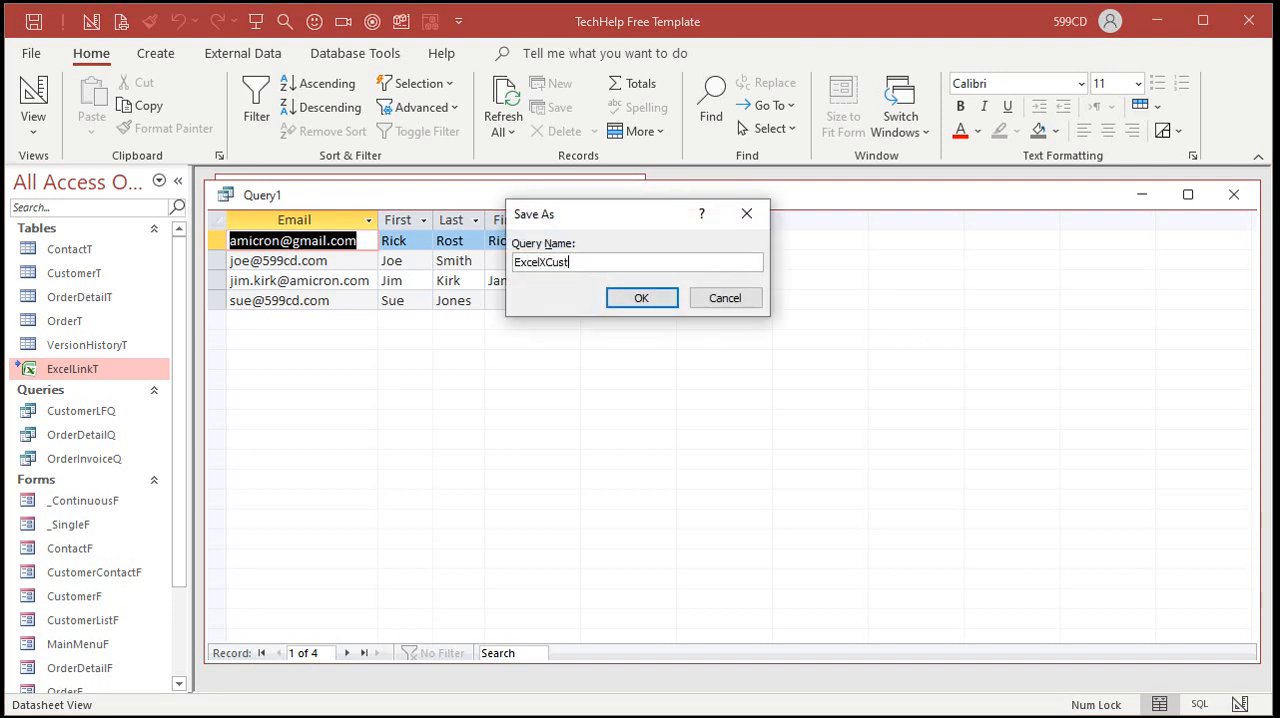
left_click(641, 297)
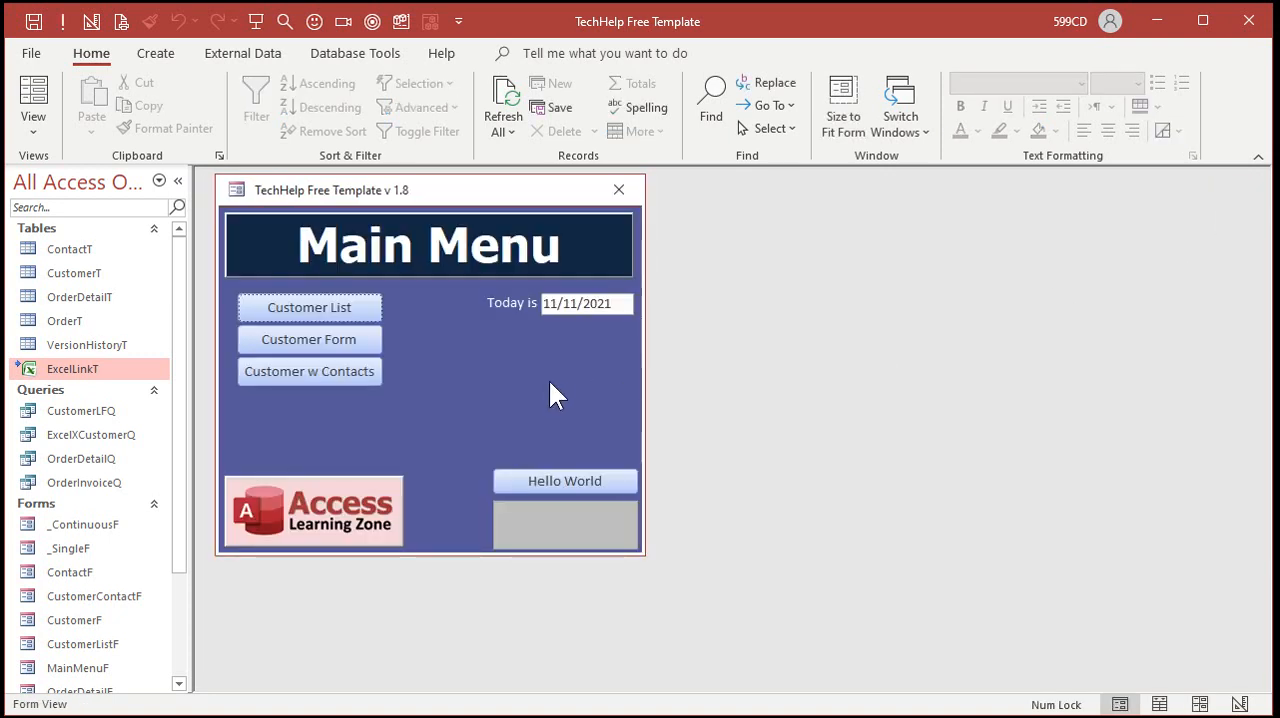
mouse_move(718, 350)
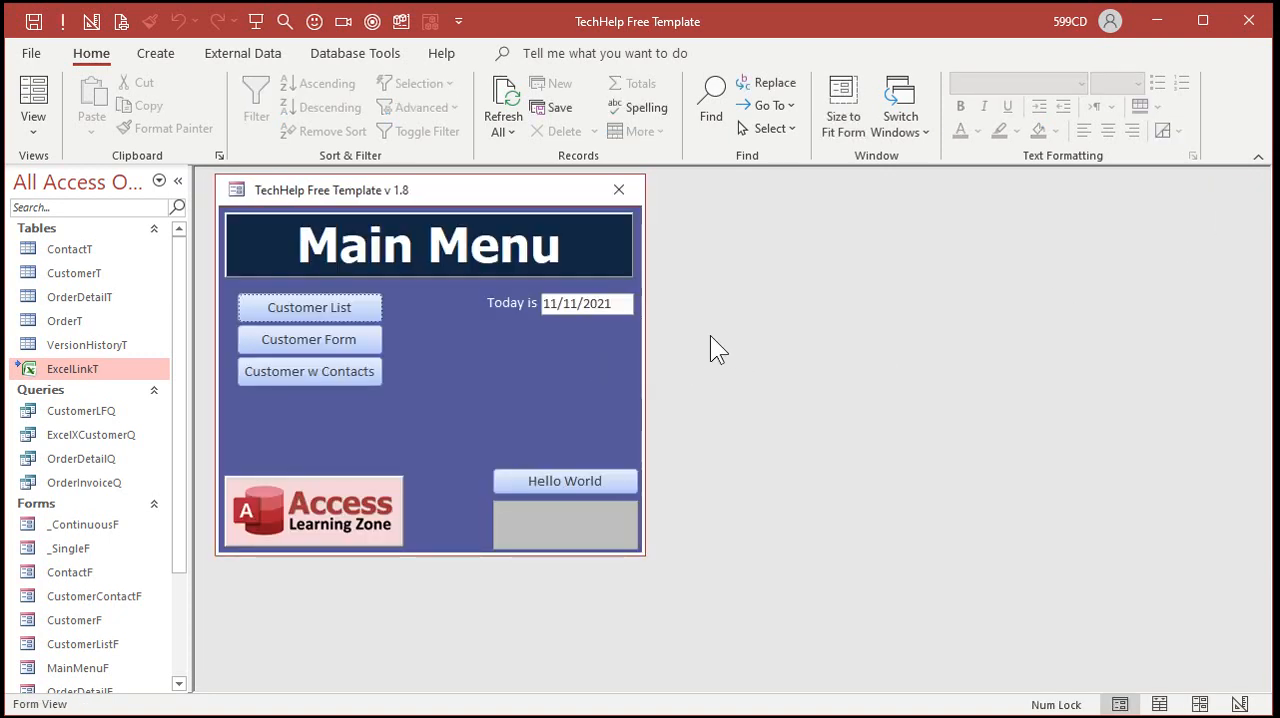
mouse_move(95, 375)
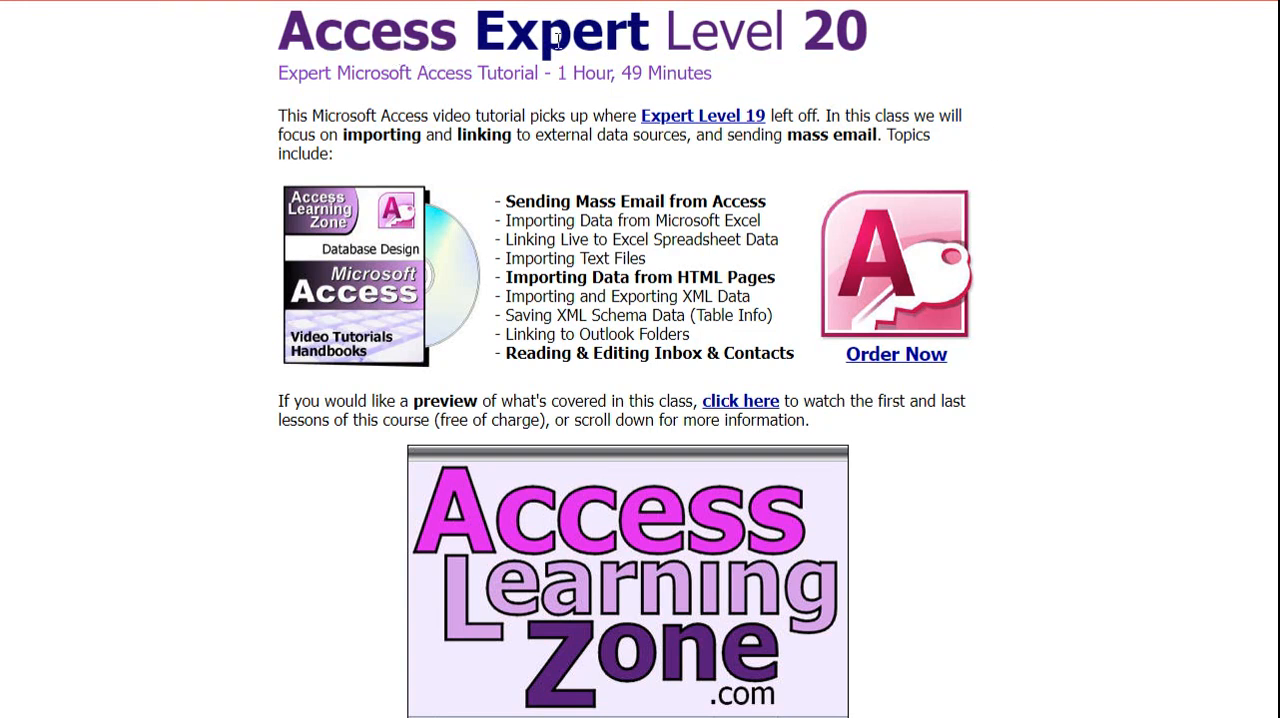
scroll("down", 3)
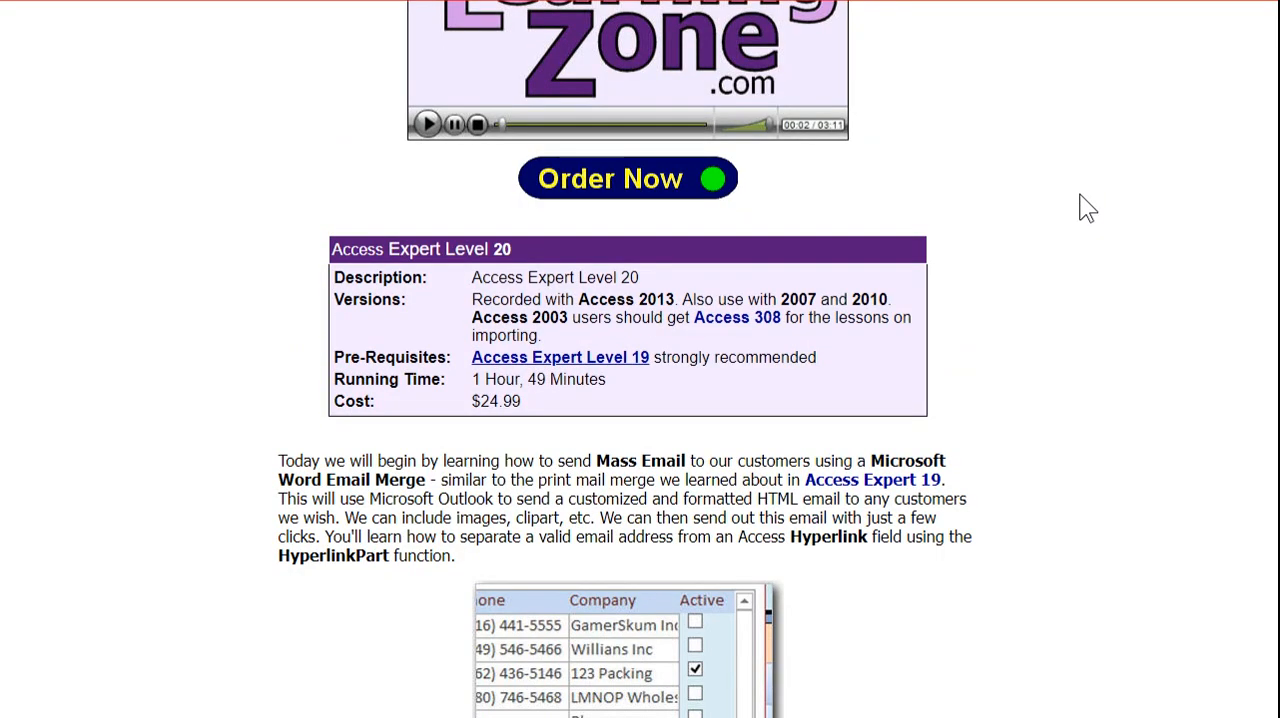
scroll("down", 3)
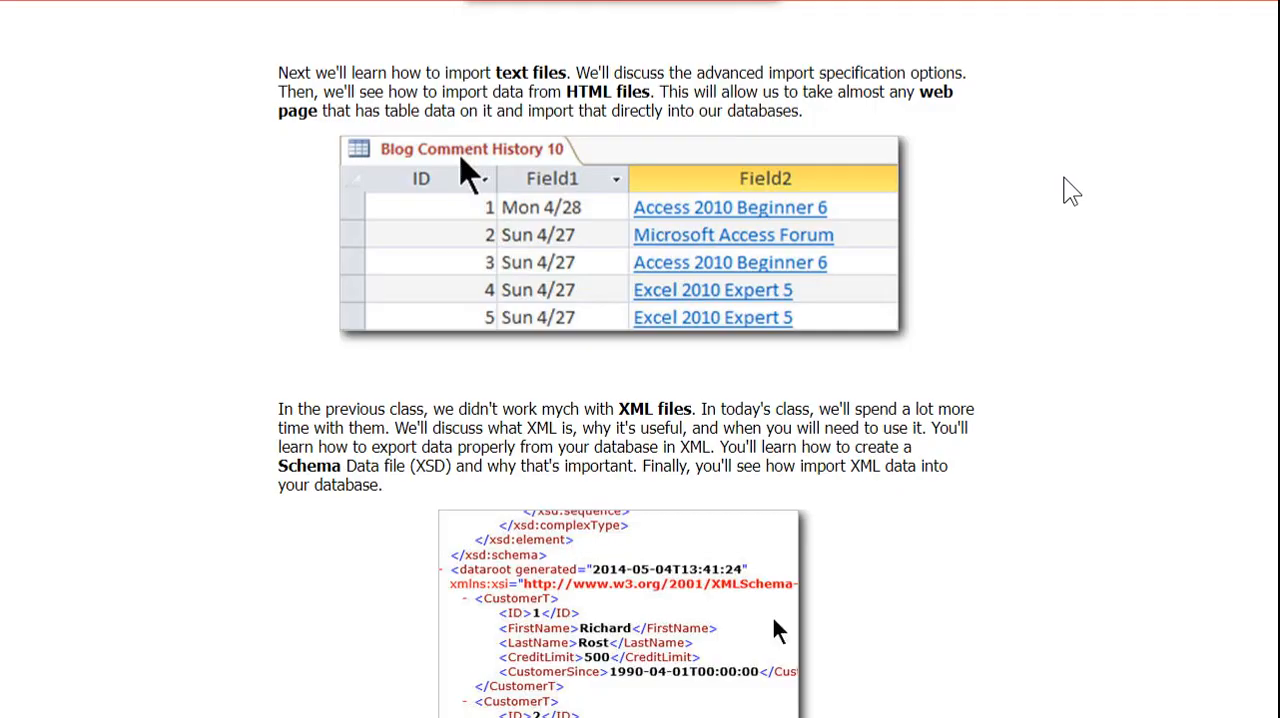
scroll("down", 3)
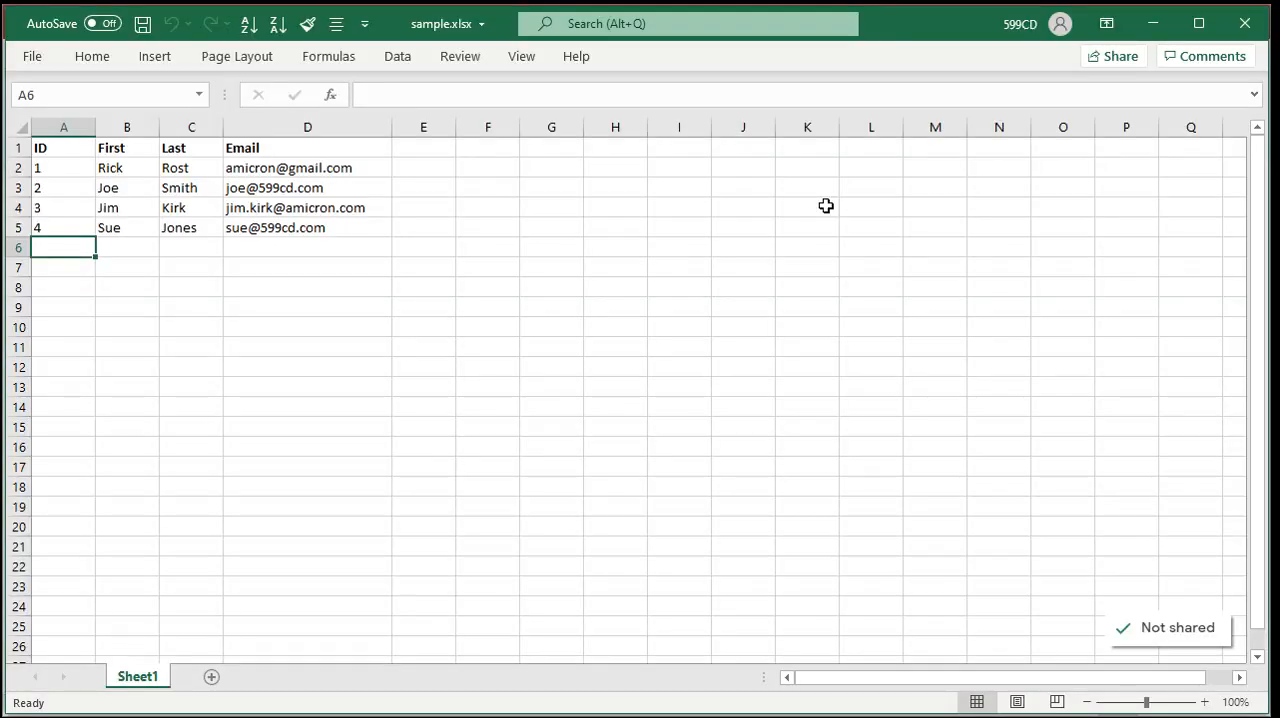
mouse_move(105, 307)
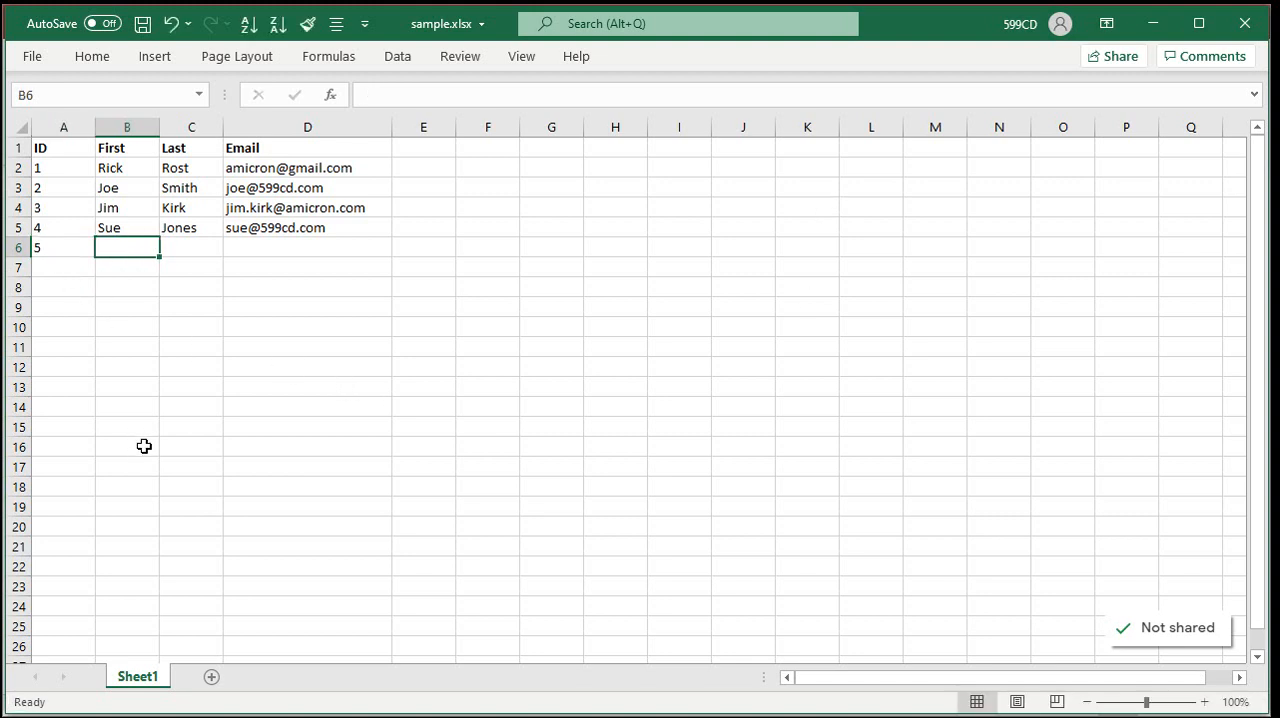
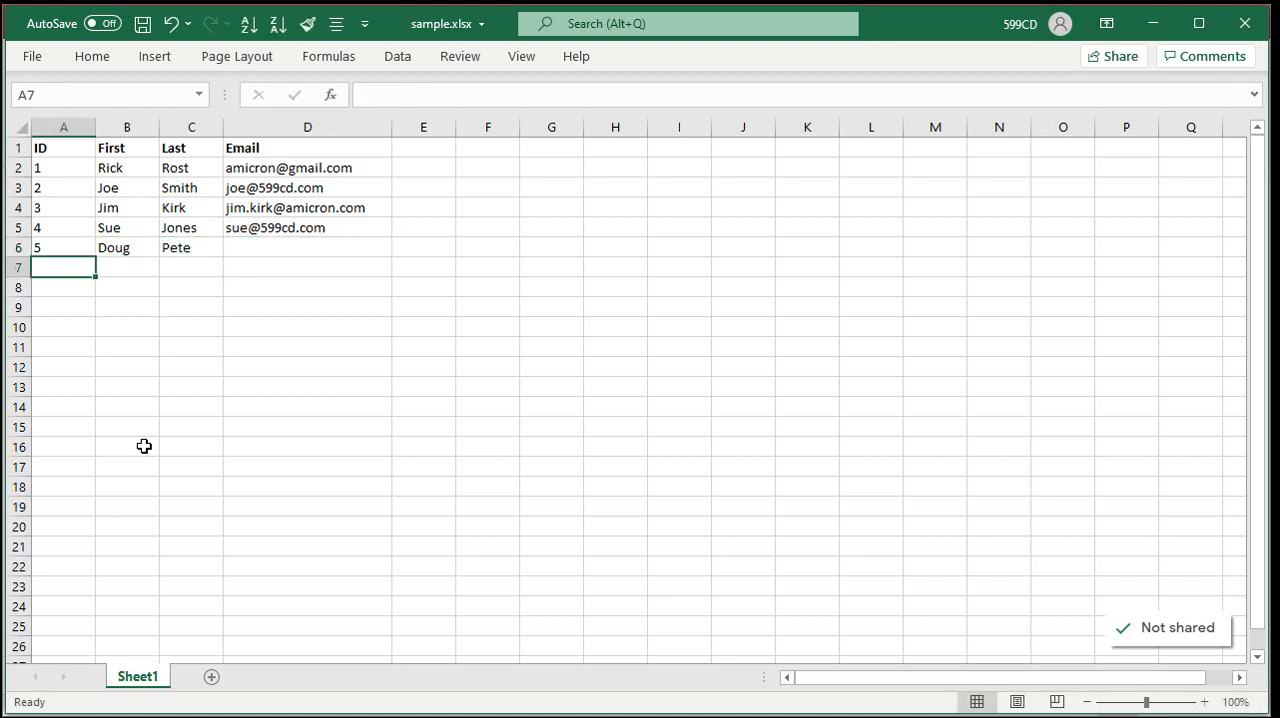
type("6")
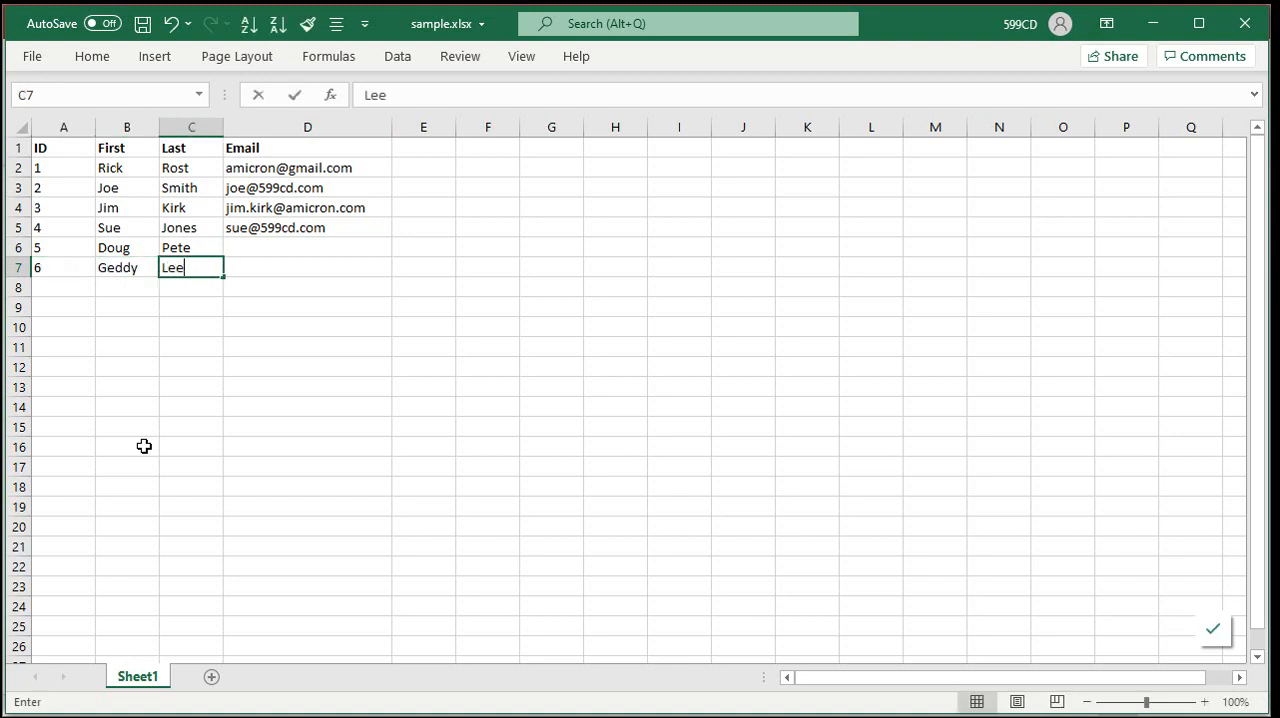
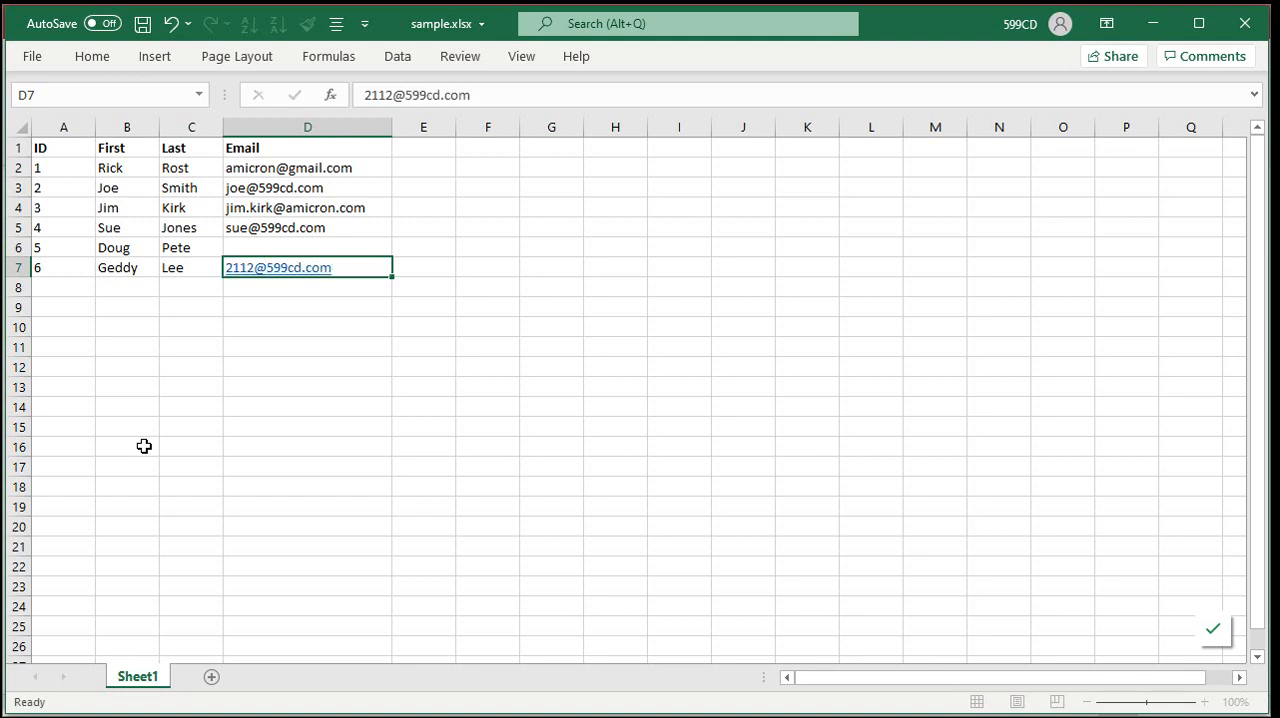
key("enter")
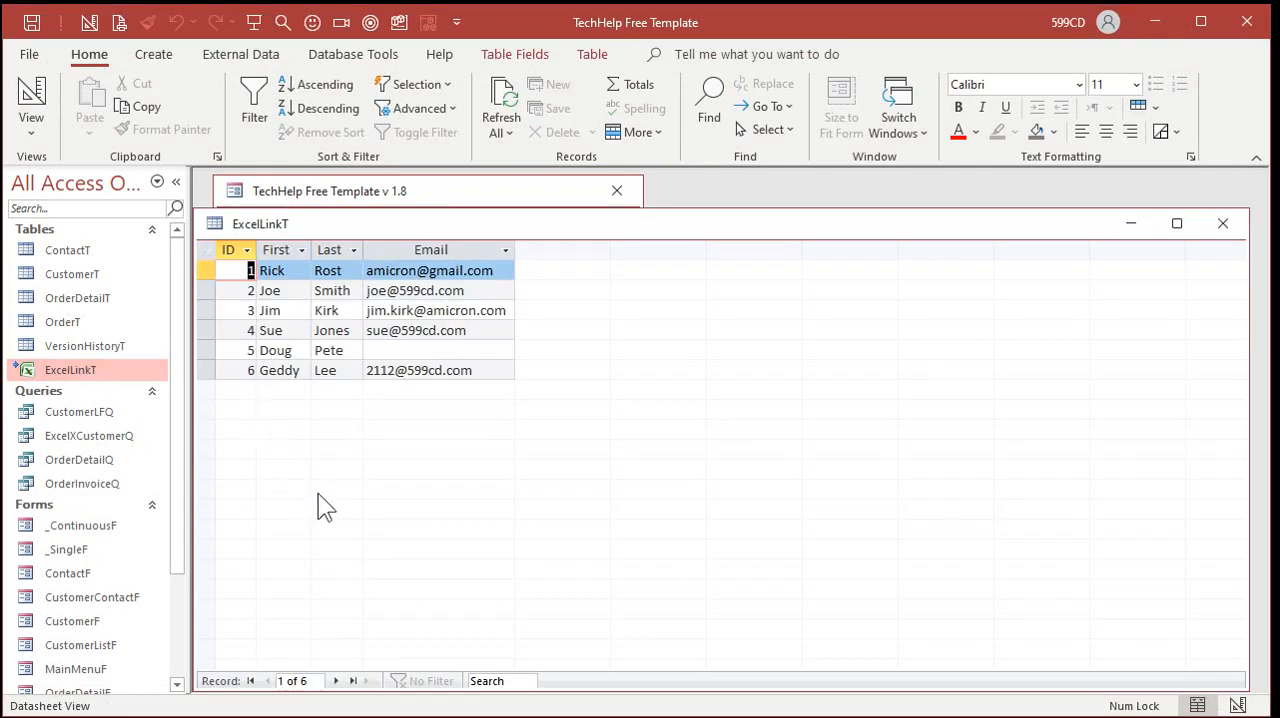
mouse_move(467, 365)
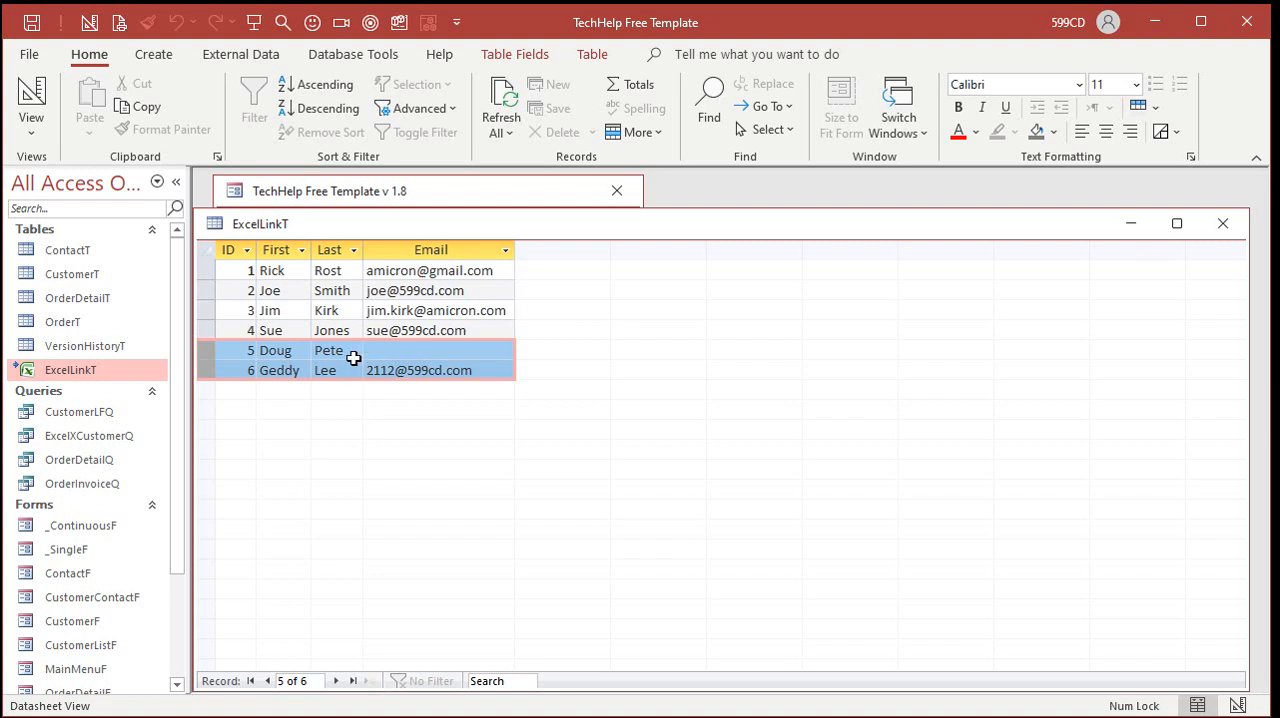
left_click(438, 350)
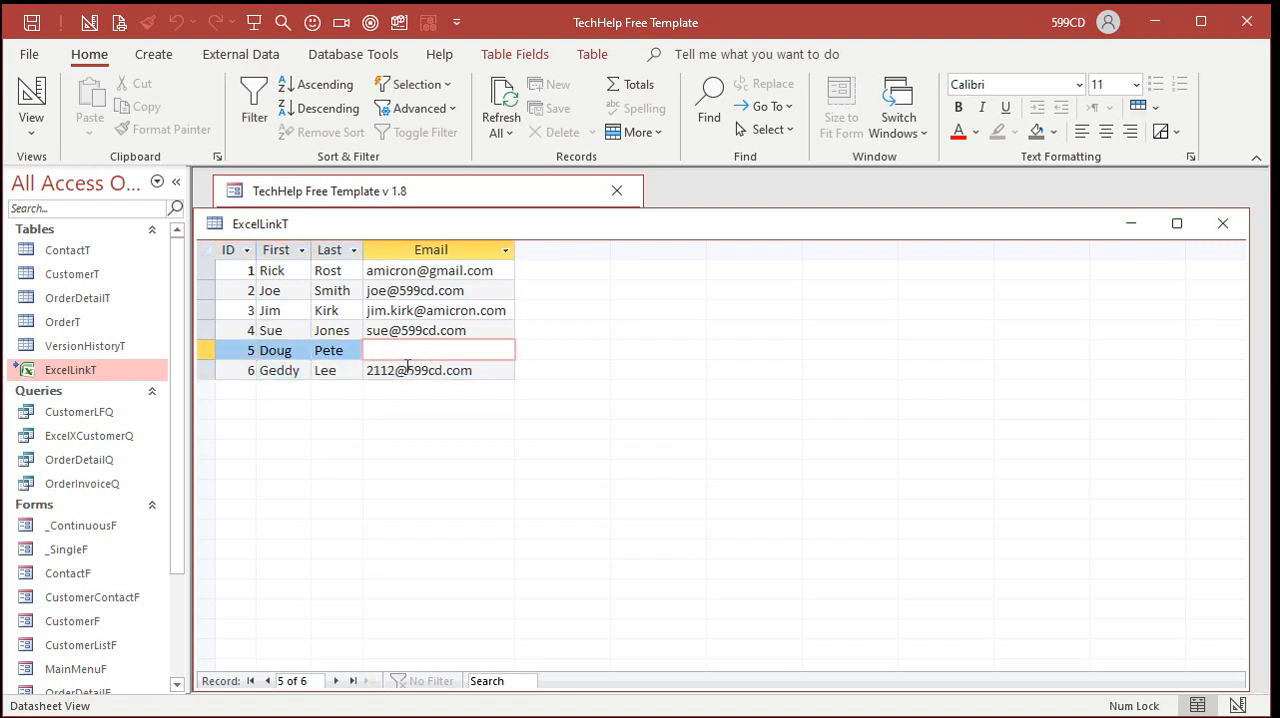
left_click(438, 370)
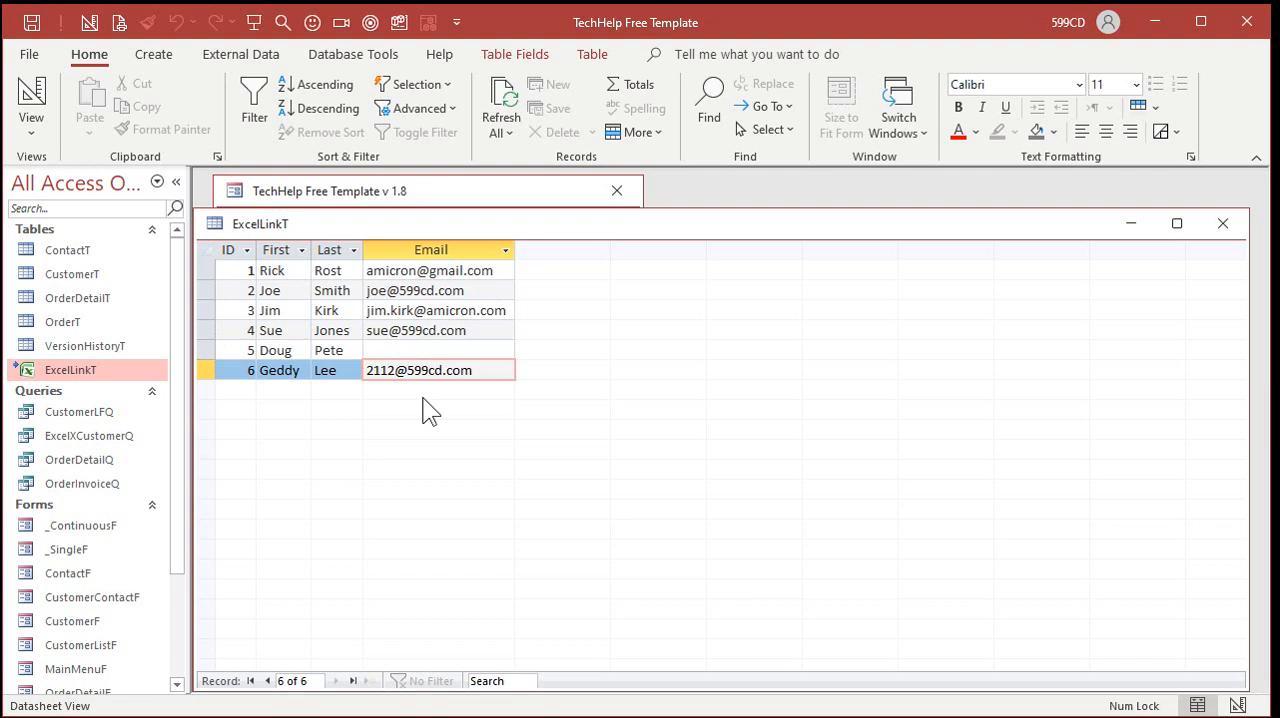
mouse_move(442, 450)
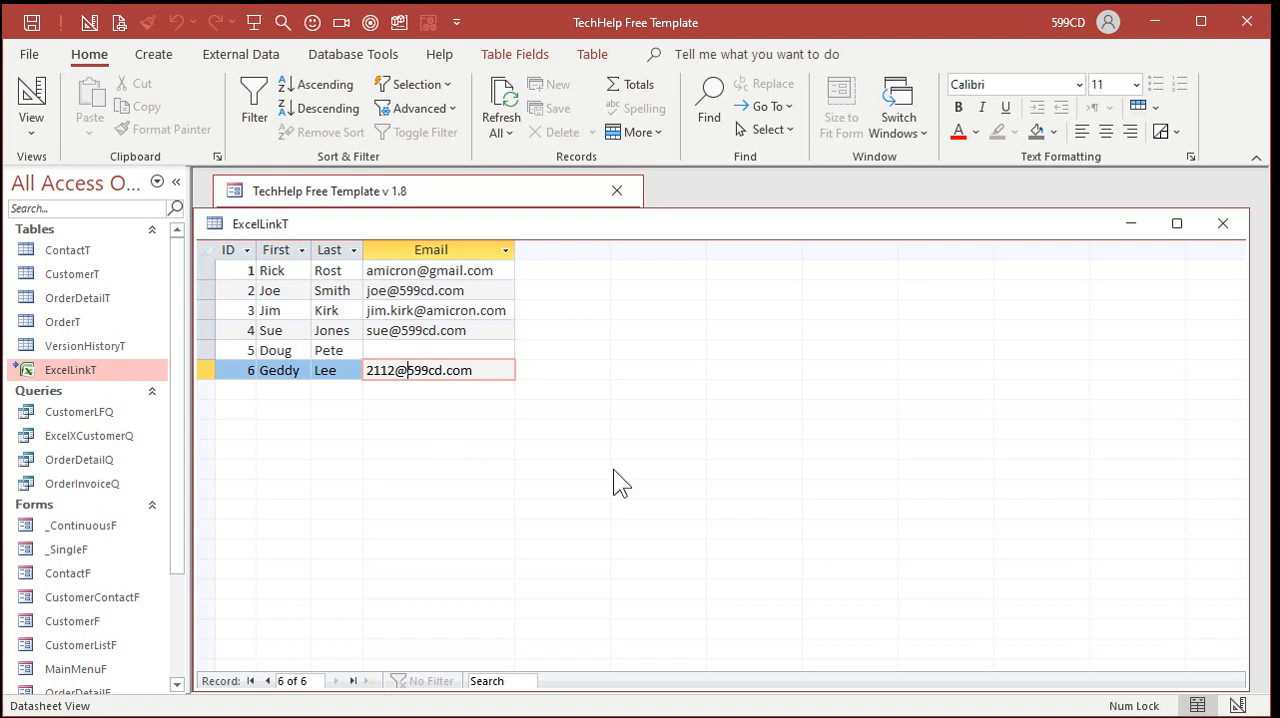
mouse_move(538, 471)
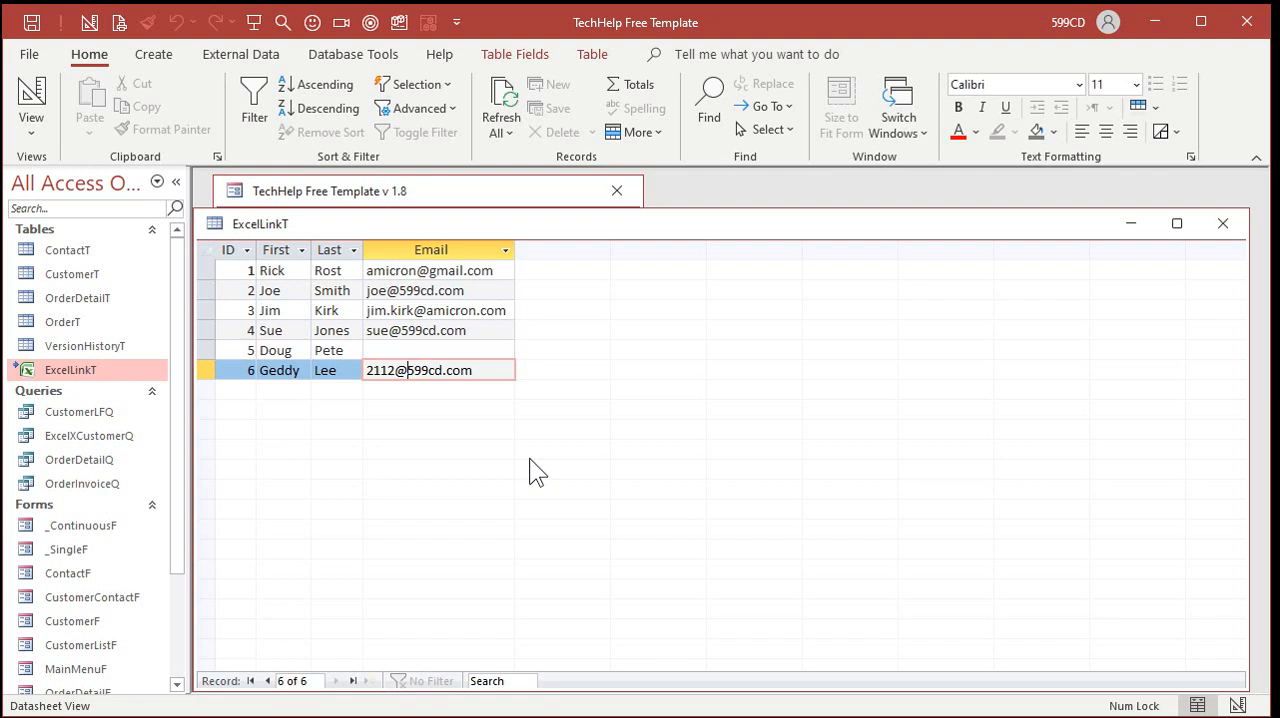
mouse_move(363, 235)
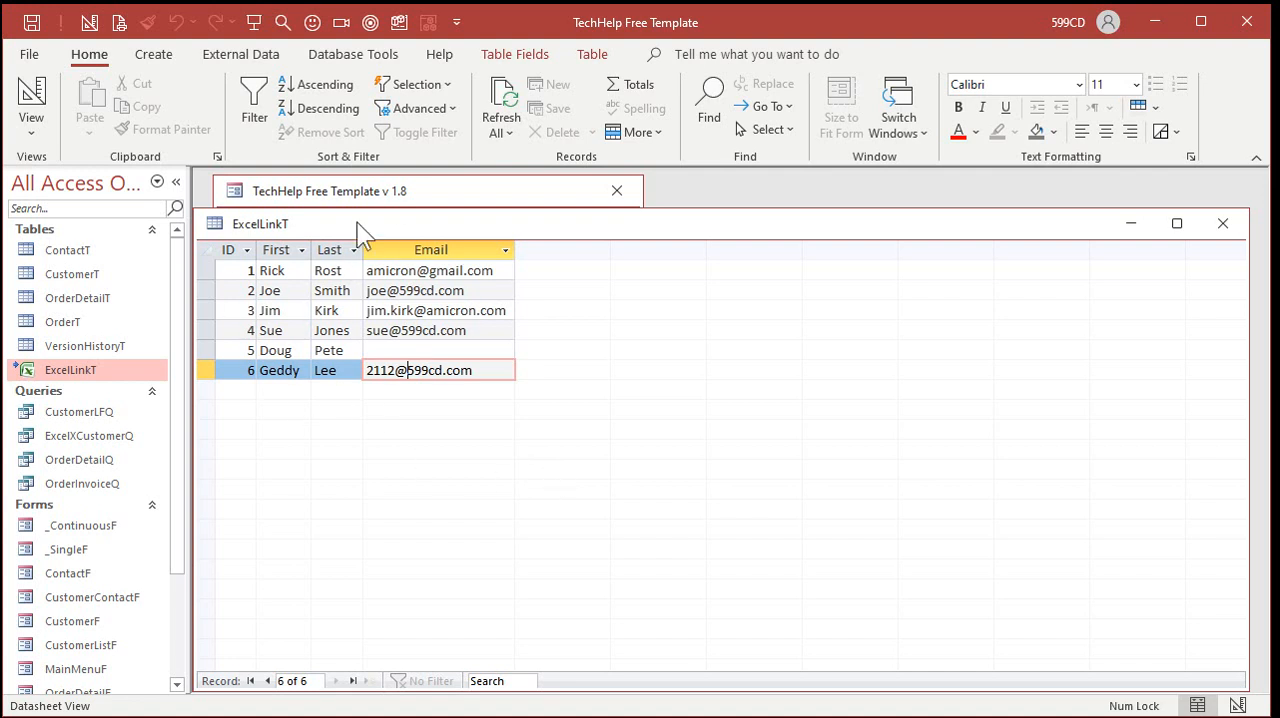
mouse_move(434, 343)
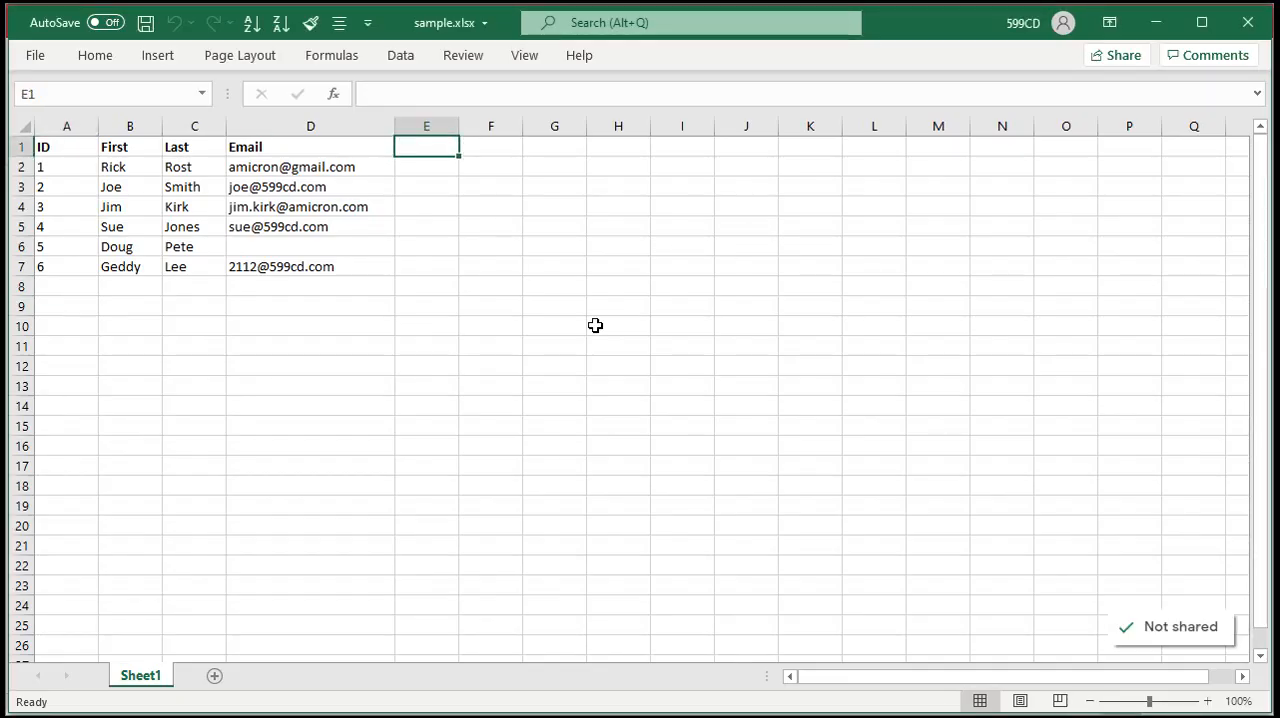
Step: Add a Sales header, a Total: label in D9, and =SUM(E2:E8) giving 201
type("Sales")
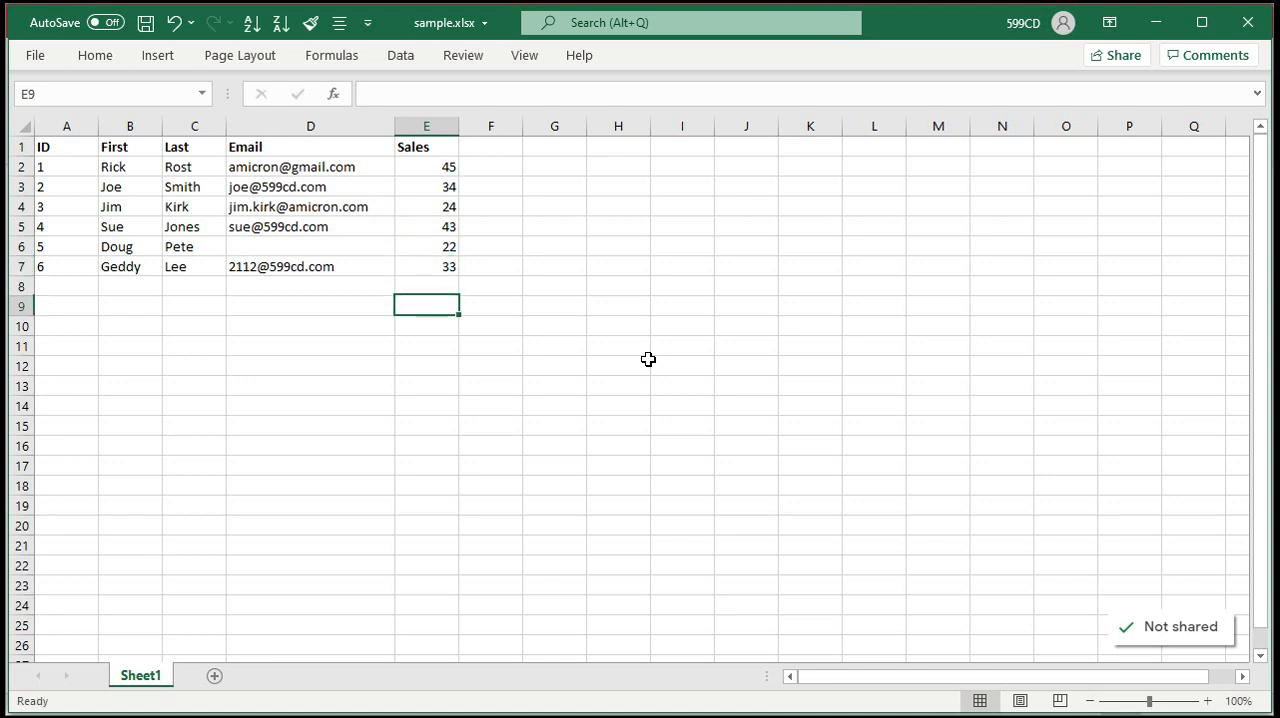
left_click(310, 305)
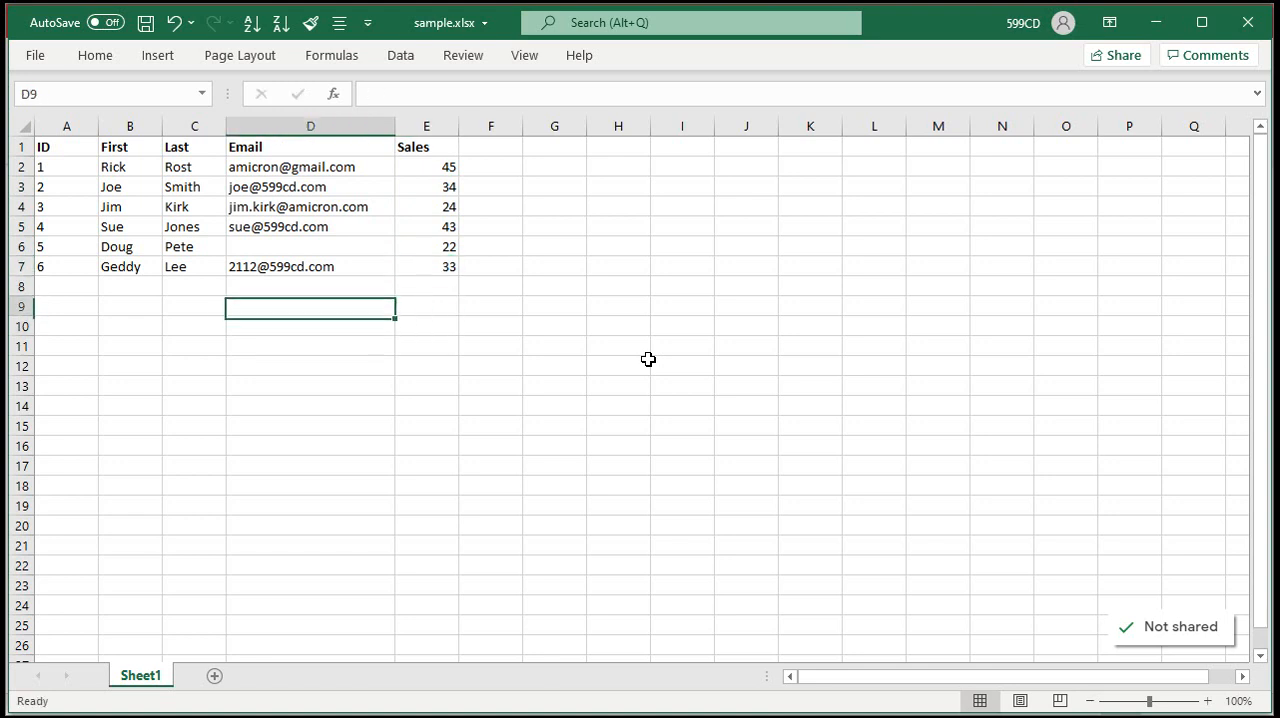
type("Total:")
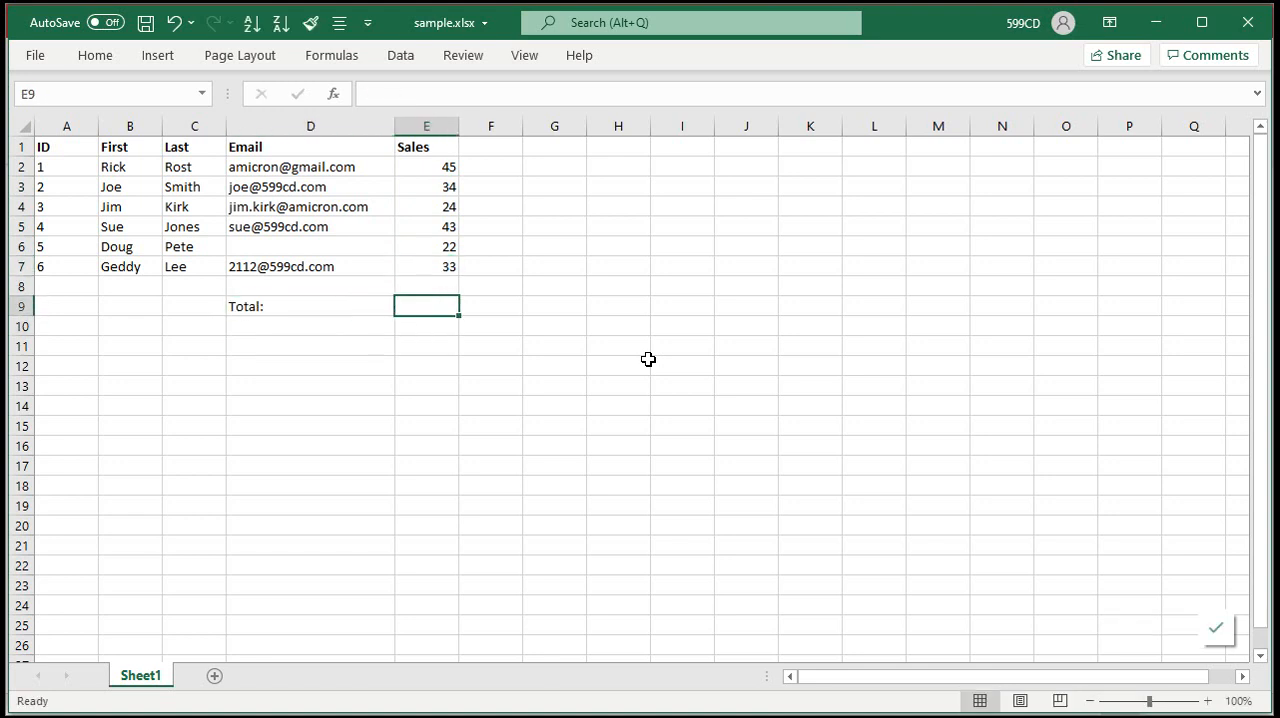
type("=sum(")
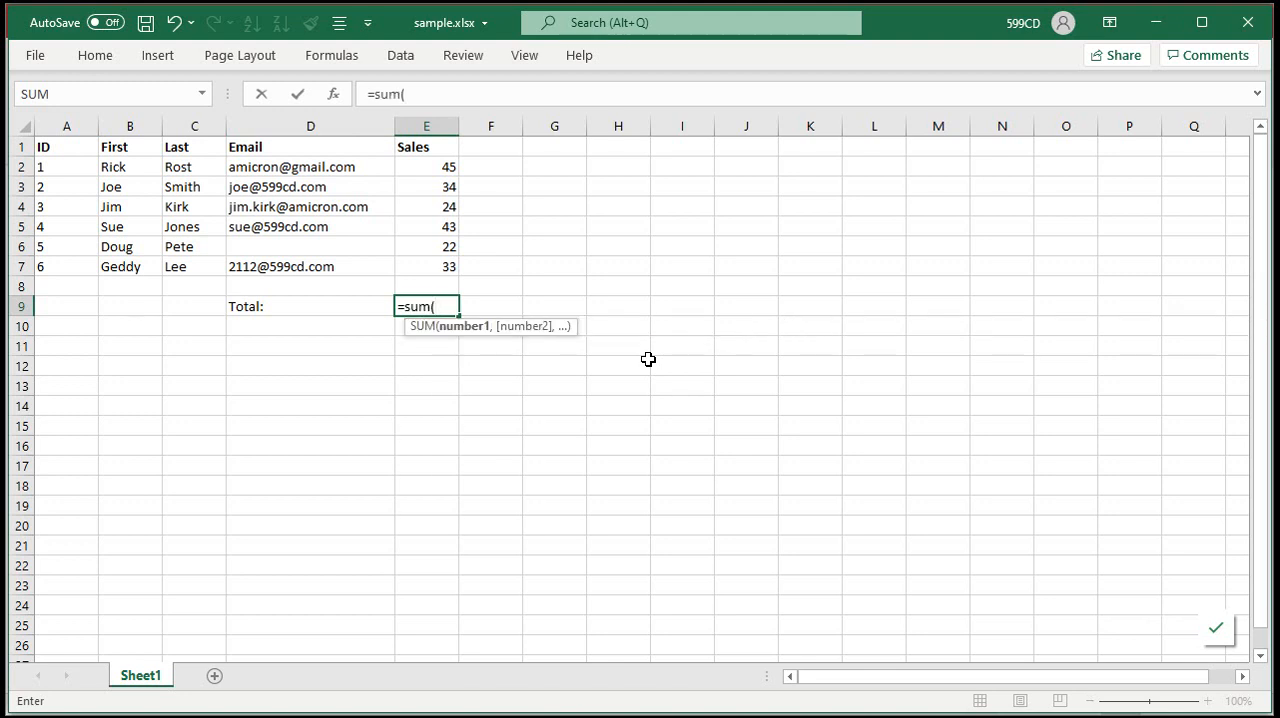
left_click_drag(426, 166, 426, 287)
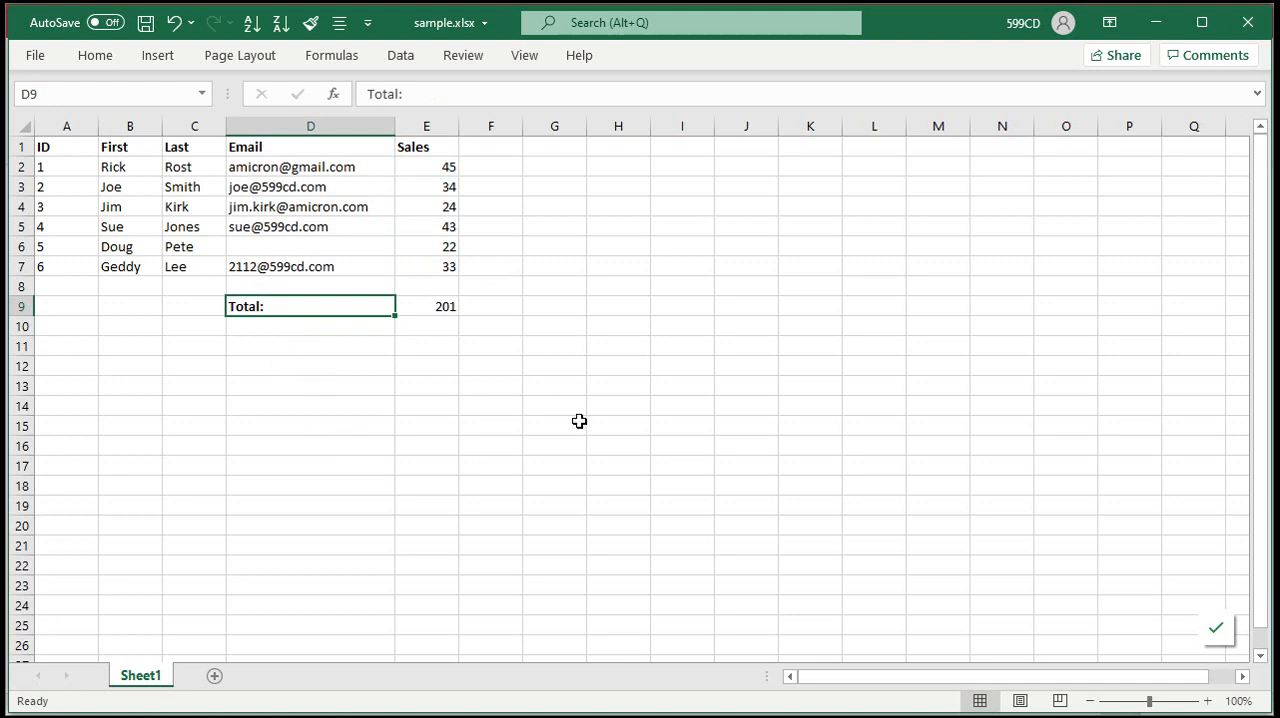
left_click(426, 306)
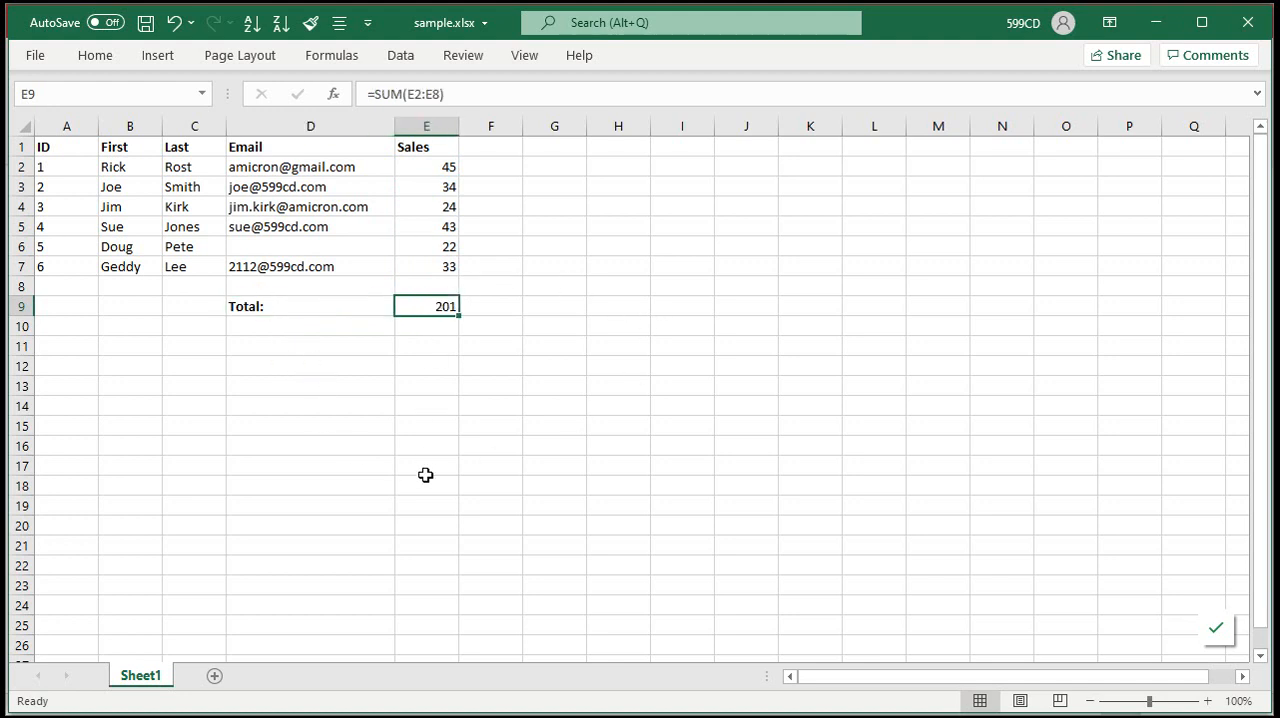
mouse_move(274, 417)
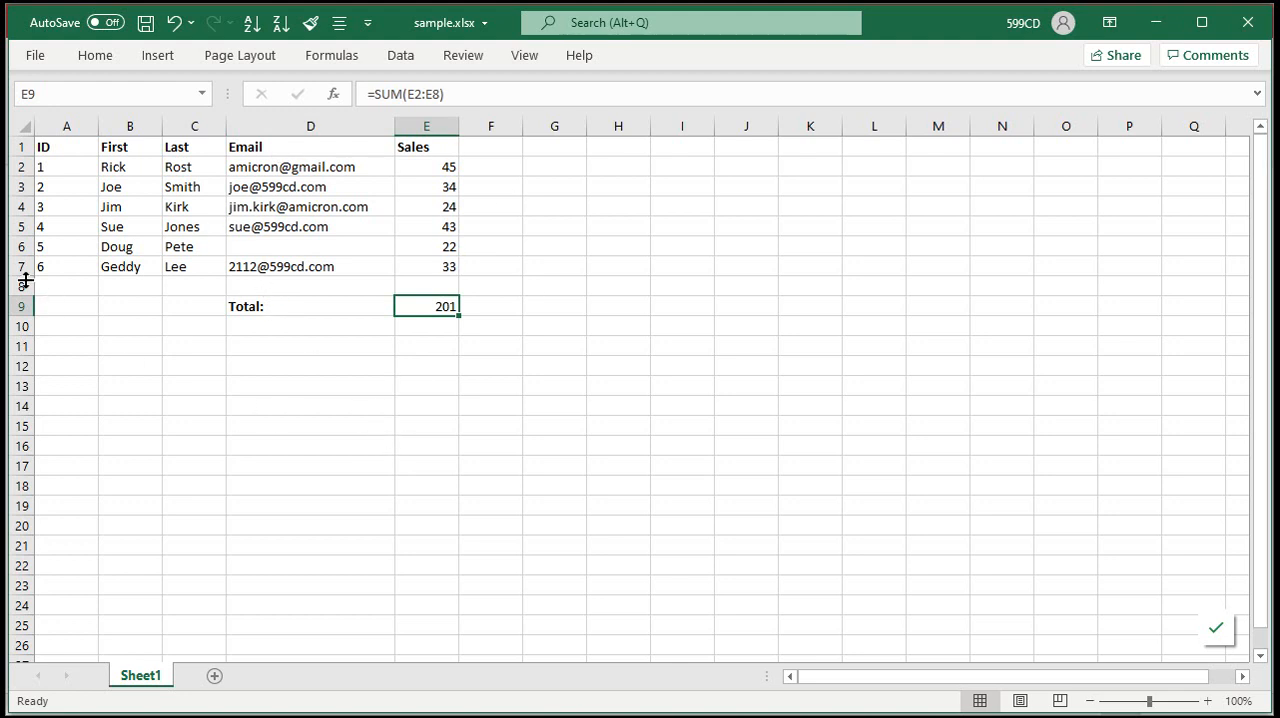
left_click(310, 405)
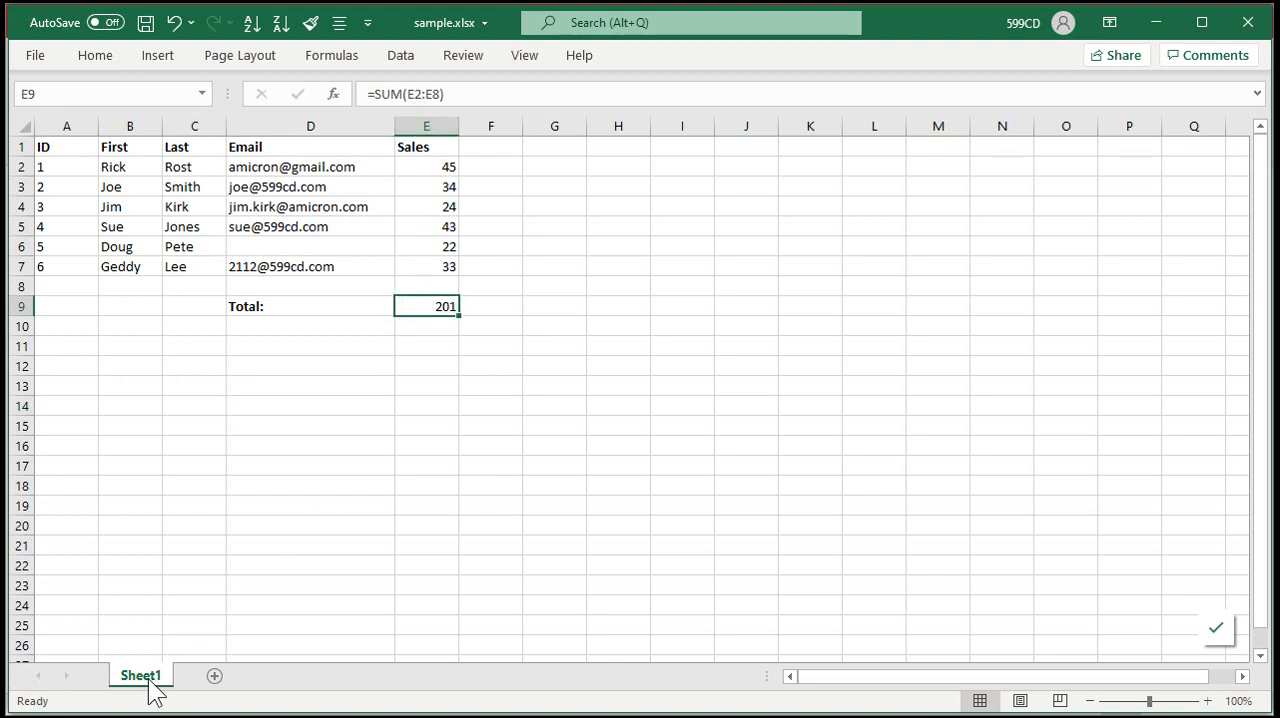
mouse_move(376, 585)
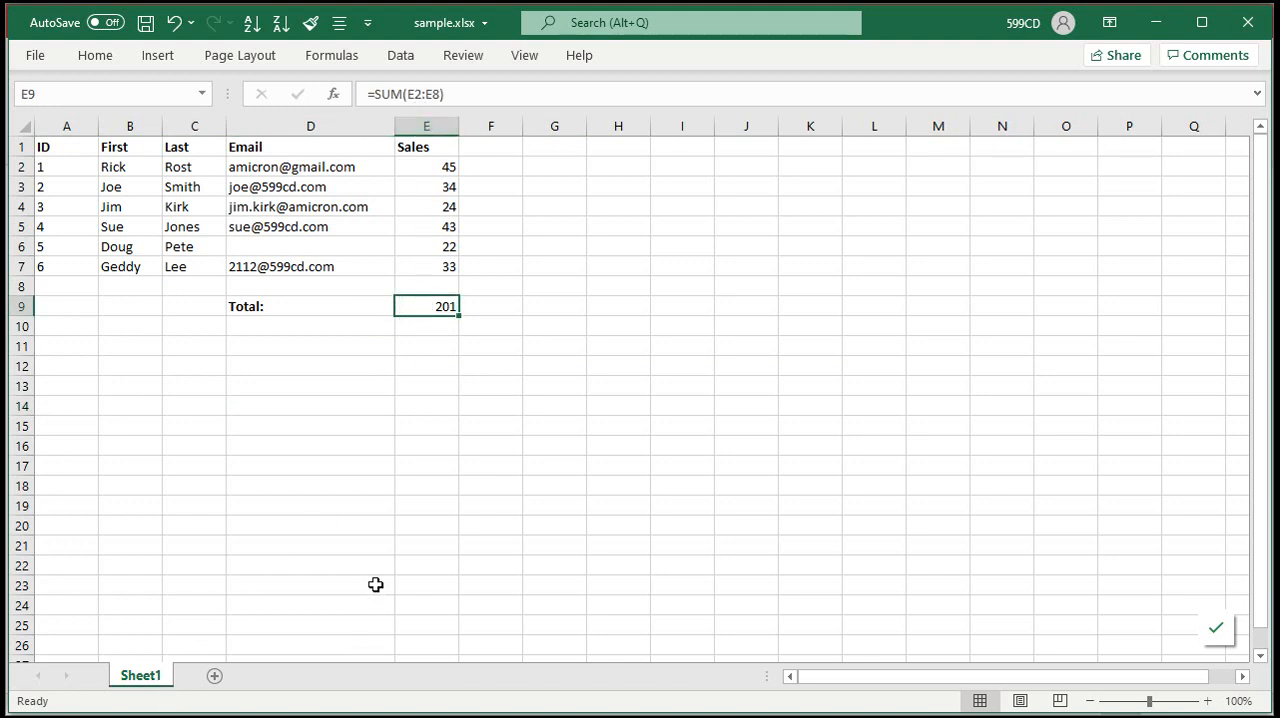